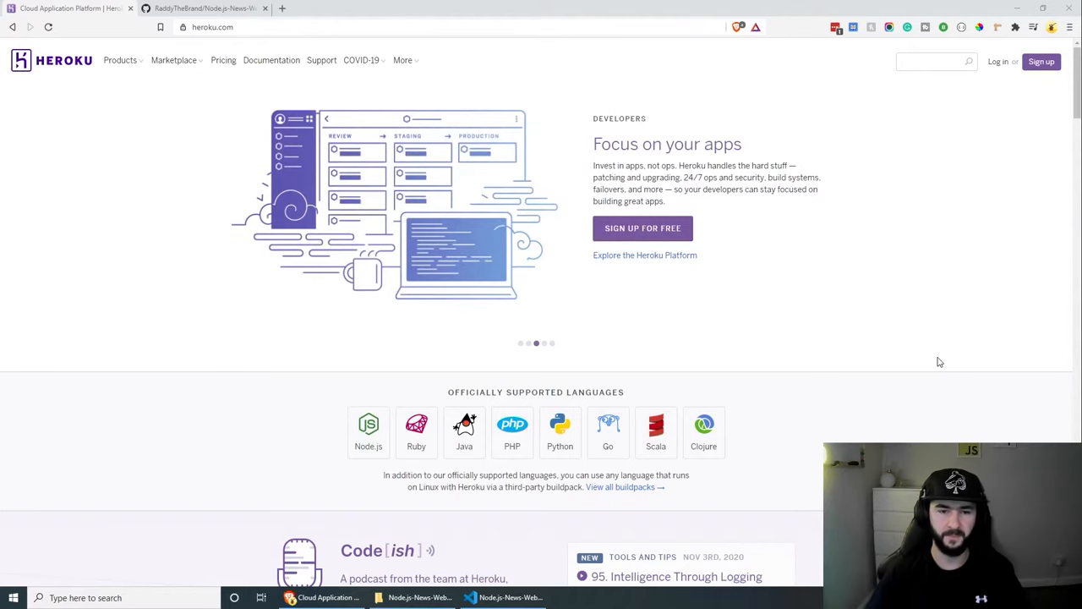
mouse_move(318, 261)
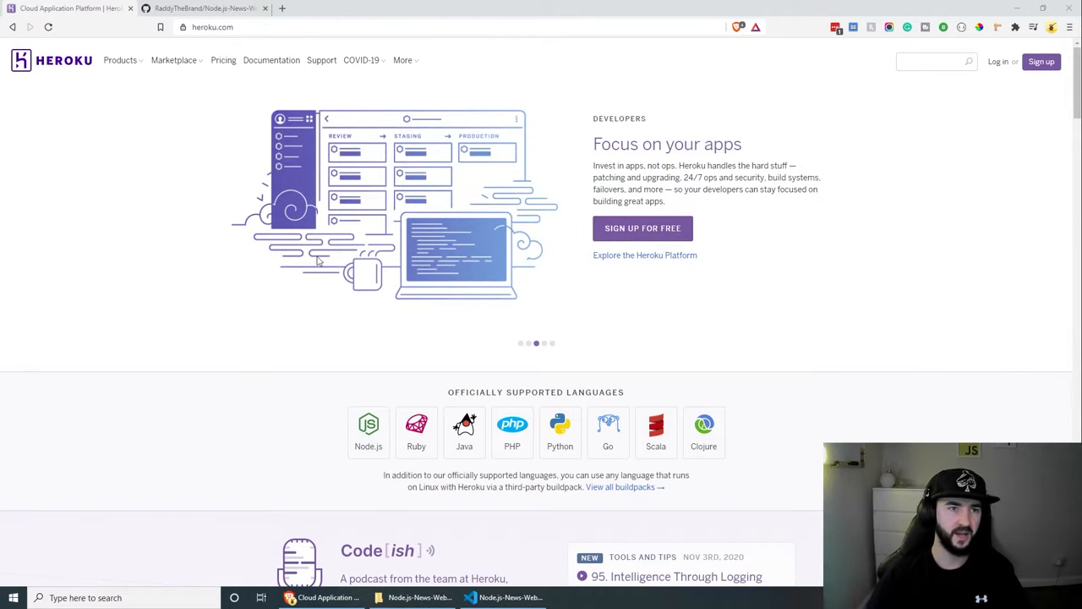
Show the Node.js-News-Website GitHub repository and look through its files and README
left_click(203, 9)
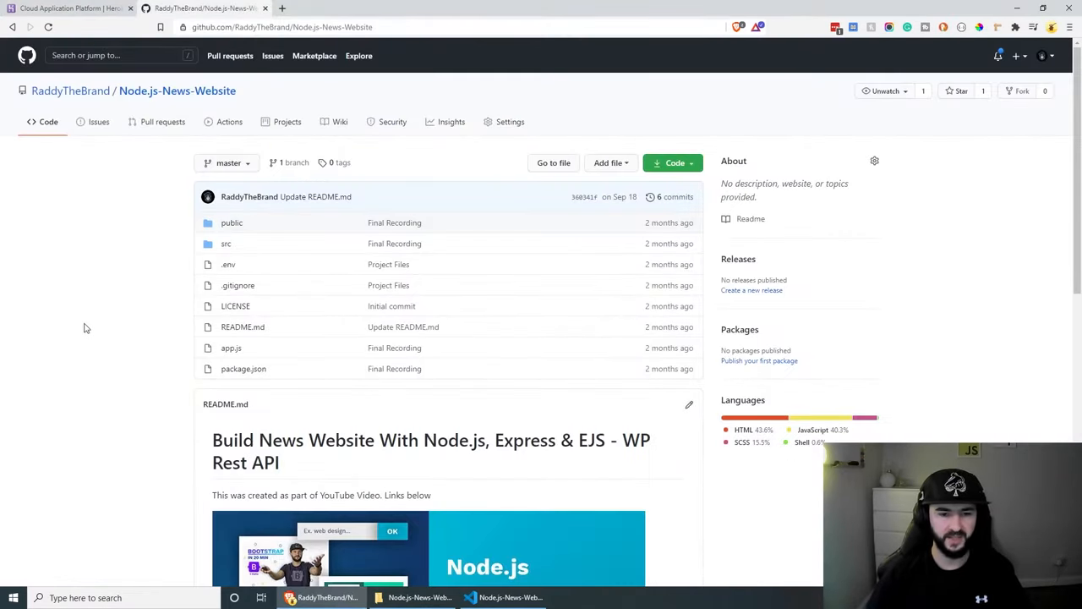
scroll("down", 3)
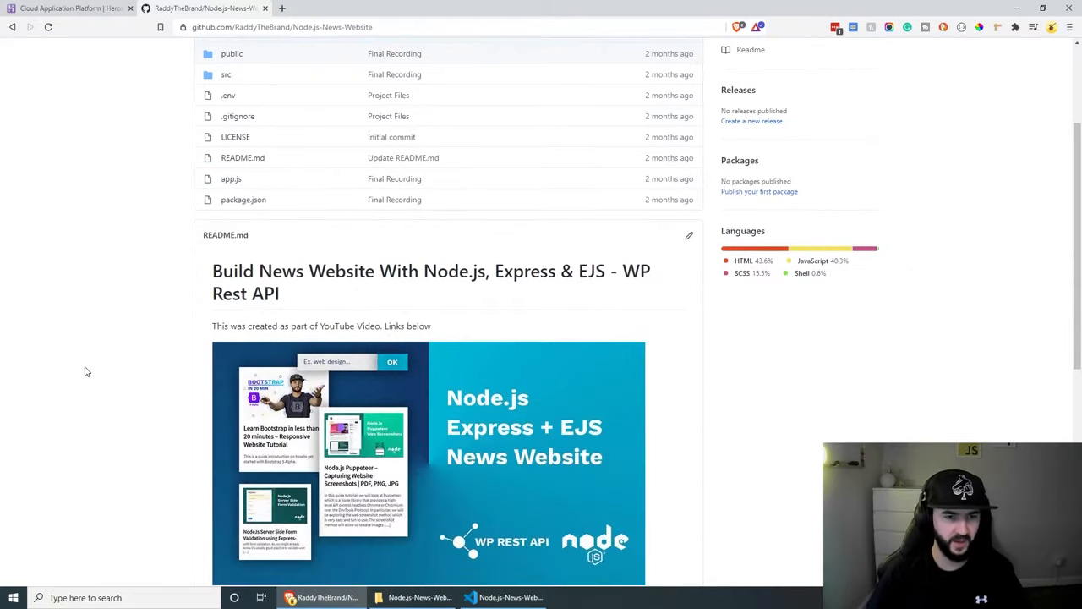
mouse_move(245, 271)
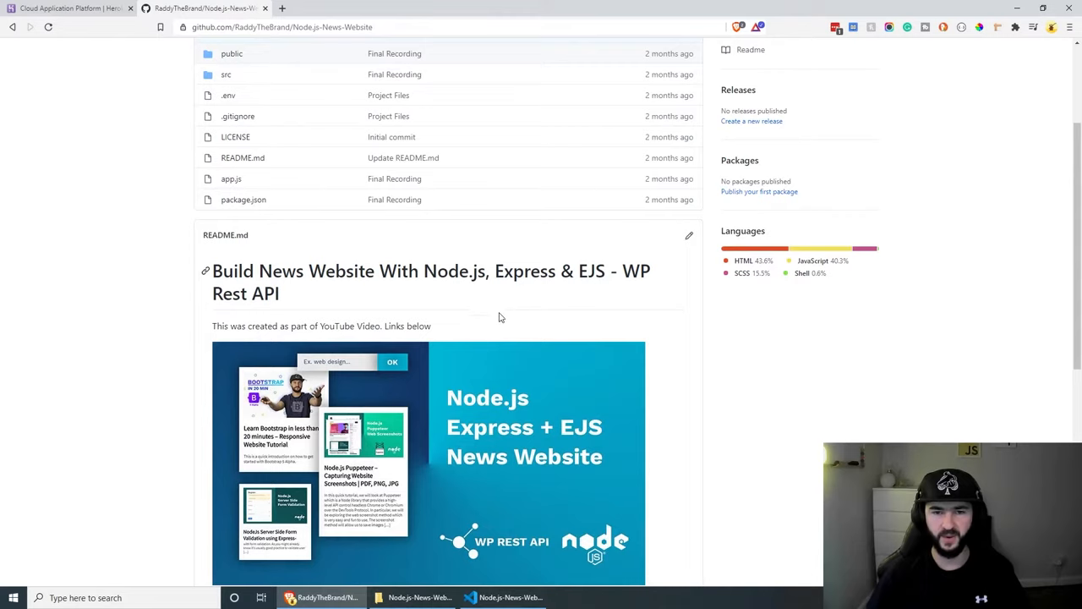
mouse_move(586, 290)
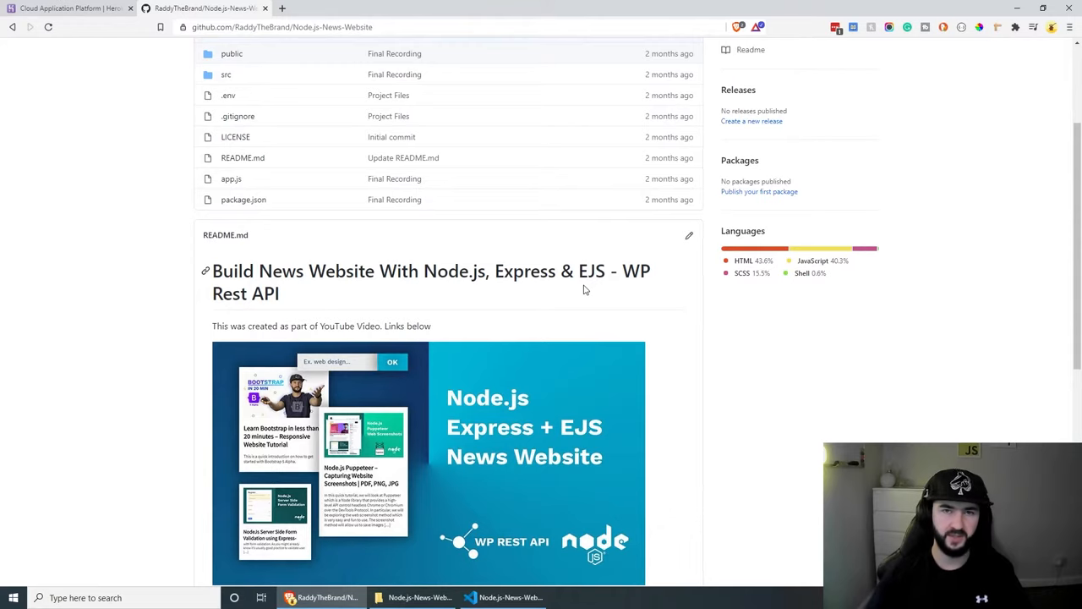
mouse_move(522, 438)
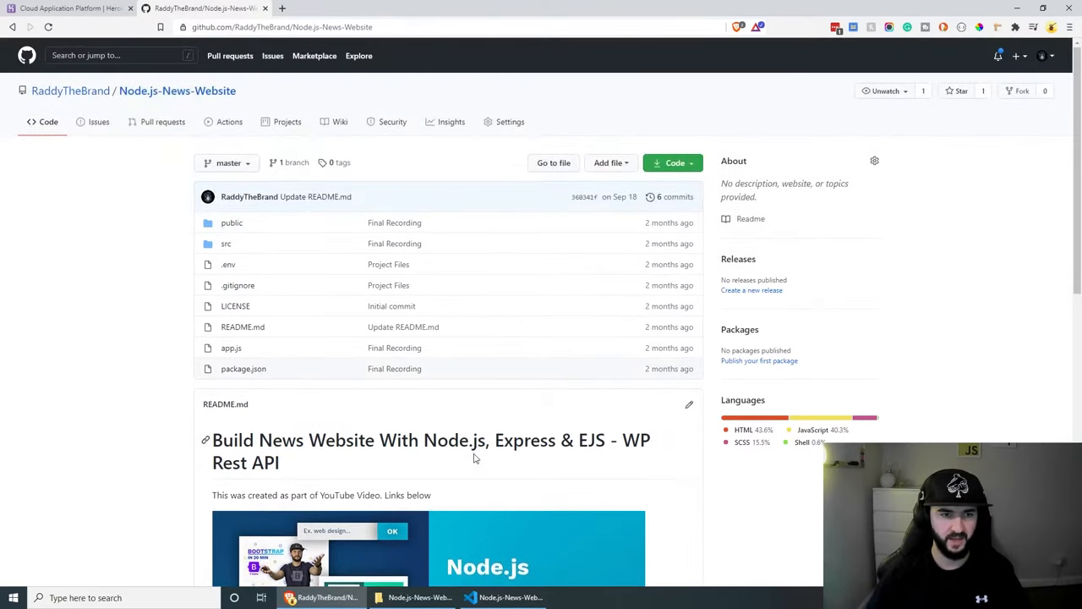
mouse_move(588, 169)
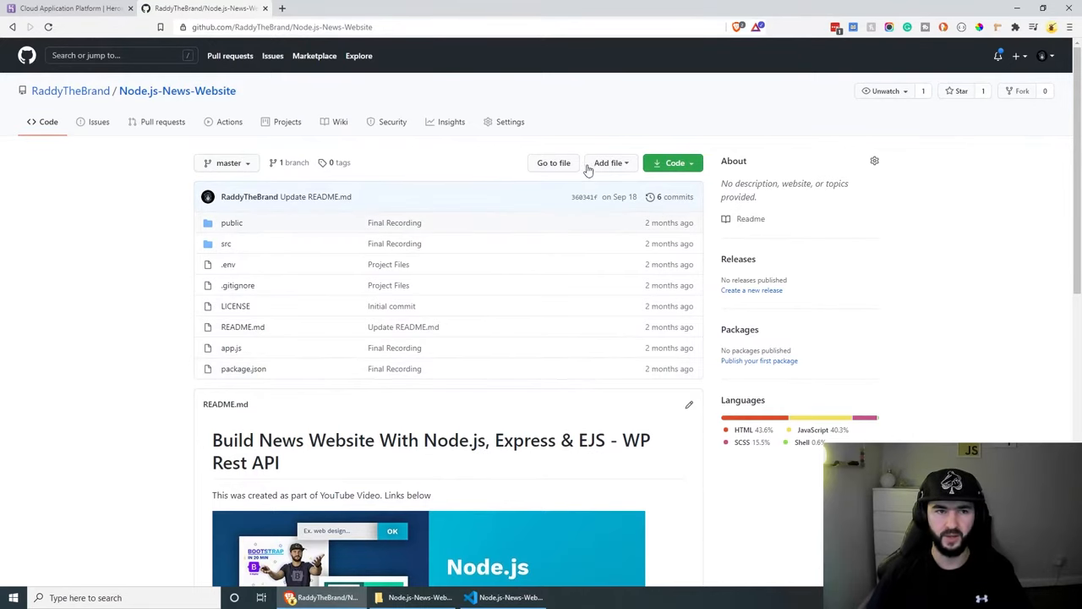
mouse_move(553, 162)
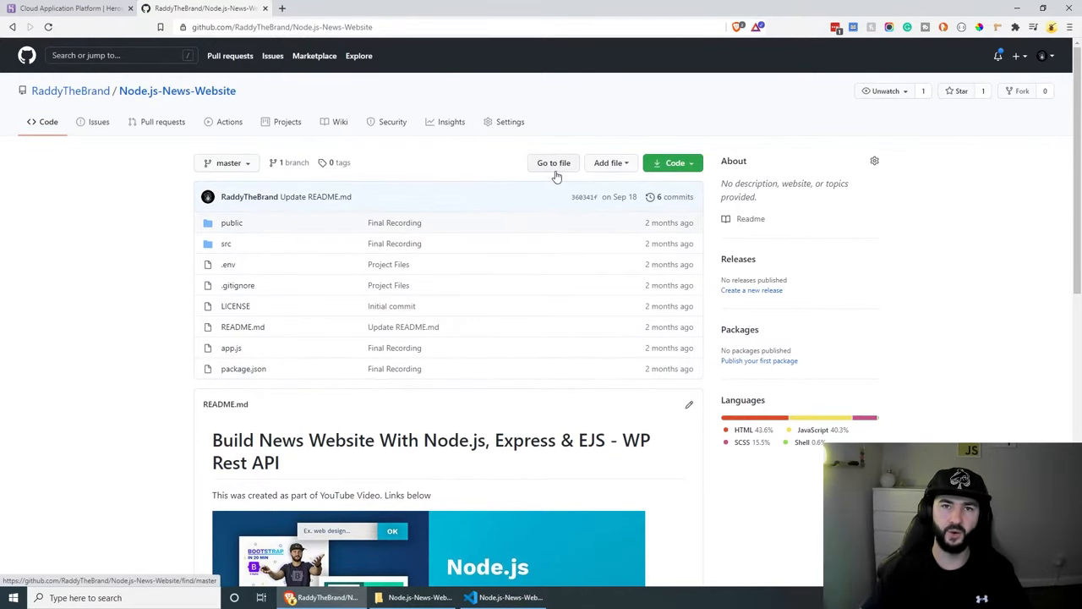
left_click(672, 162)
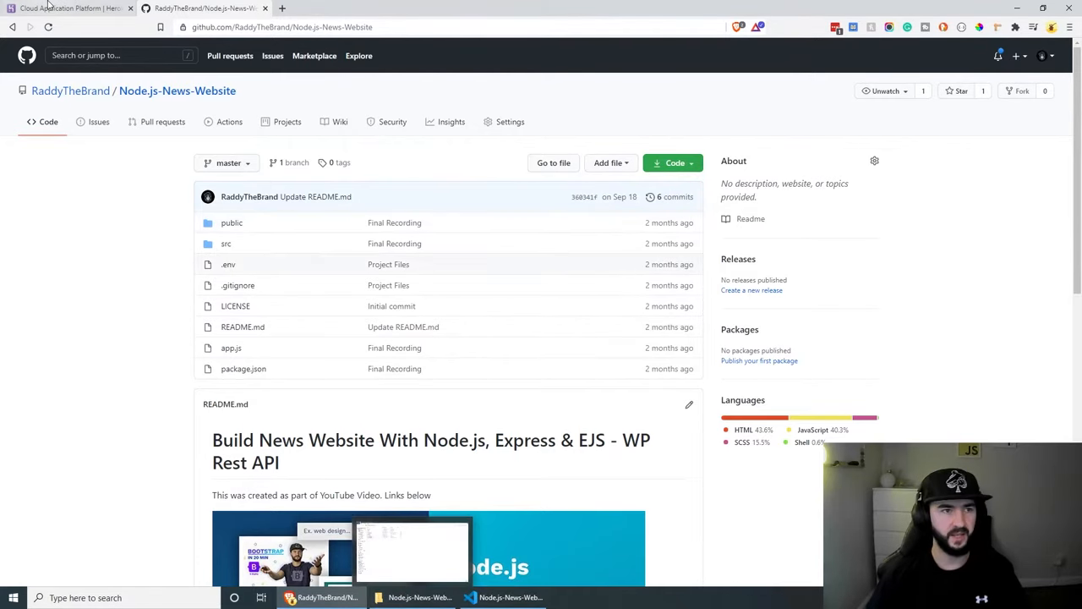
Sign in to Heroku and land on the empty personal apps dashboard
left_click(72, 8)
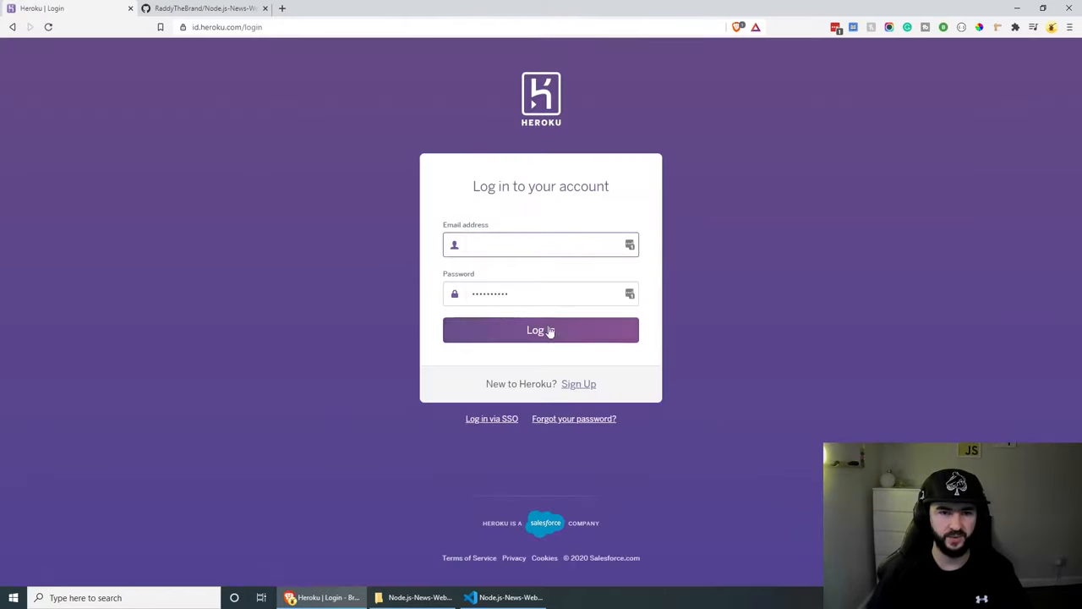
left_click(540, 330)
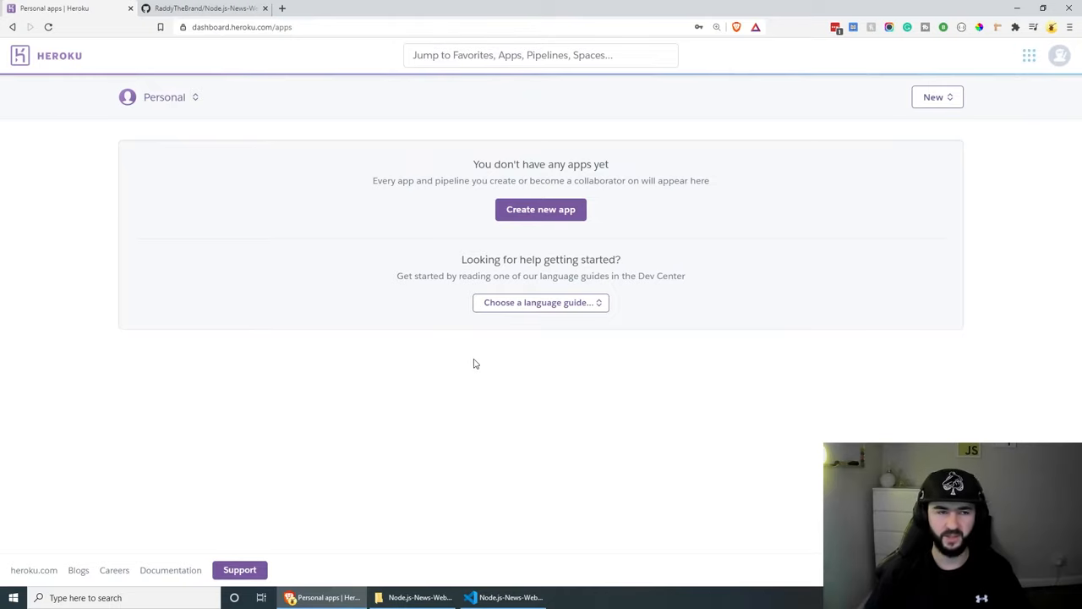
mouse_move(471, 374)
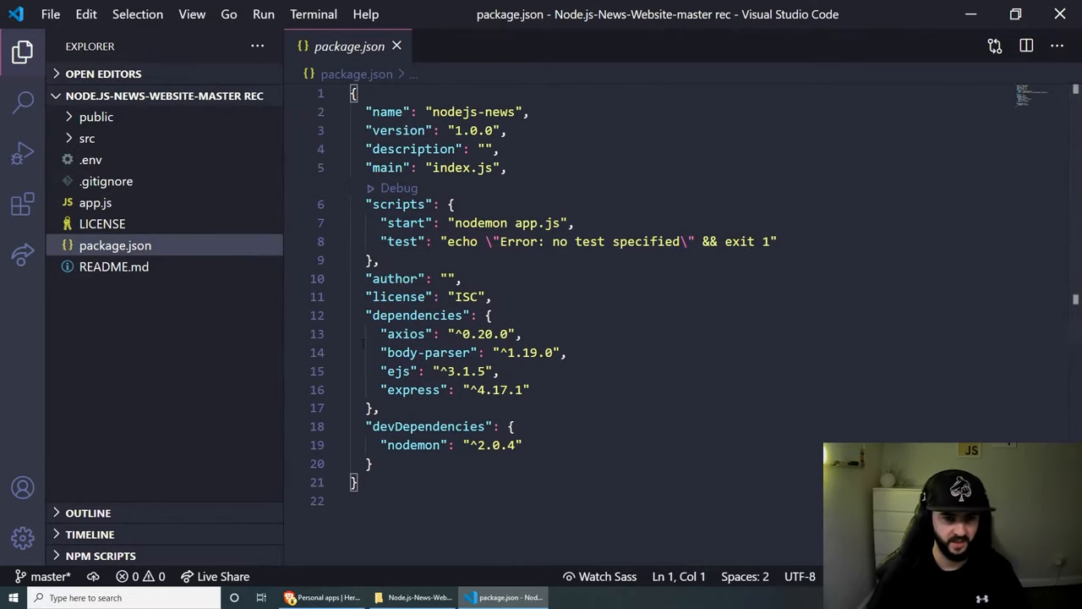
Run npm install in a new terminal to add node_modules and package-lock.json
scroll("down", 3)
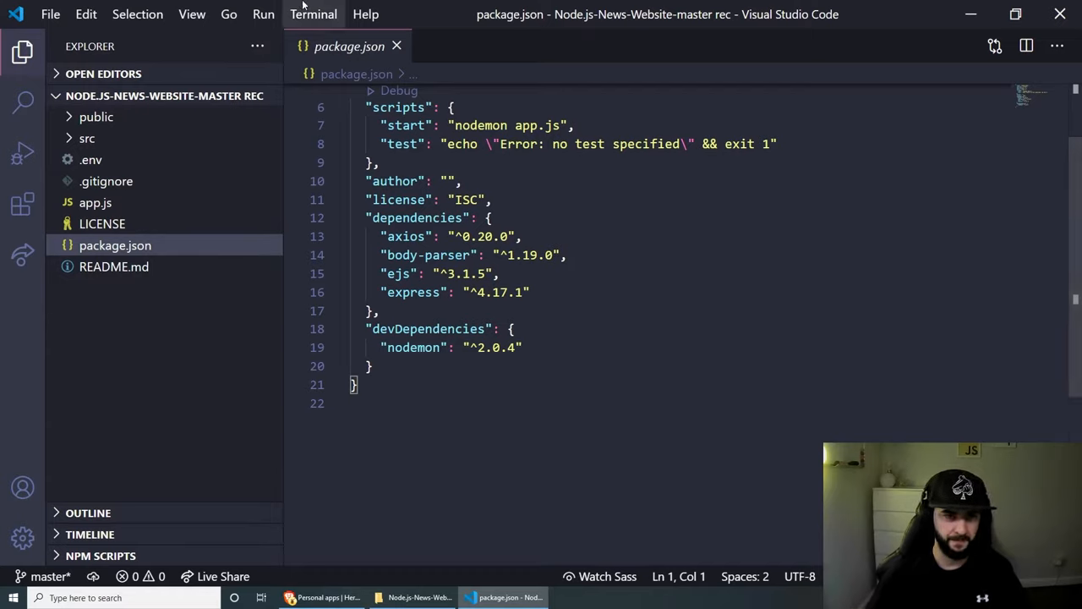
mouse_move(302, 13)
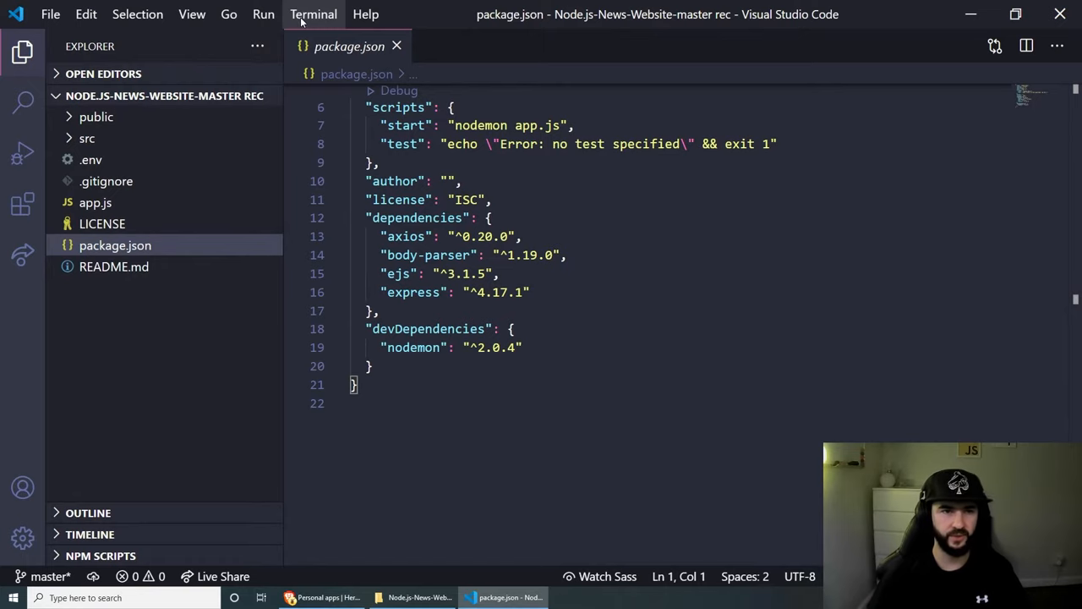
left_click(313, 14)
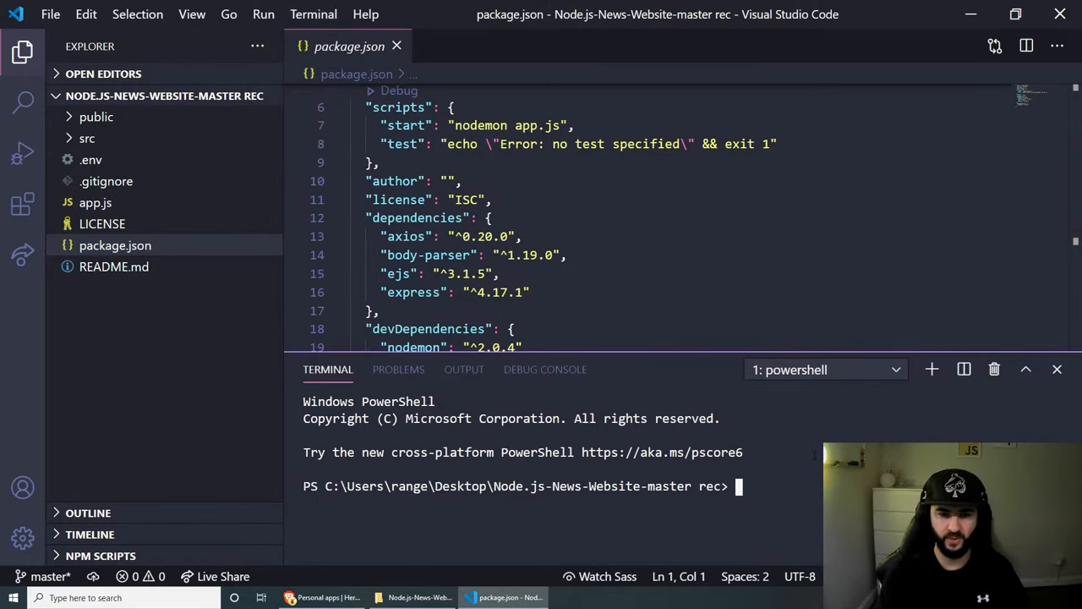
type("npm")
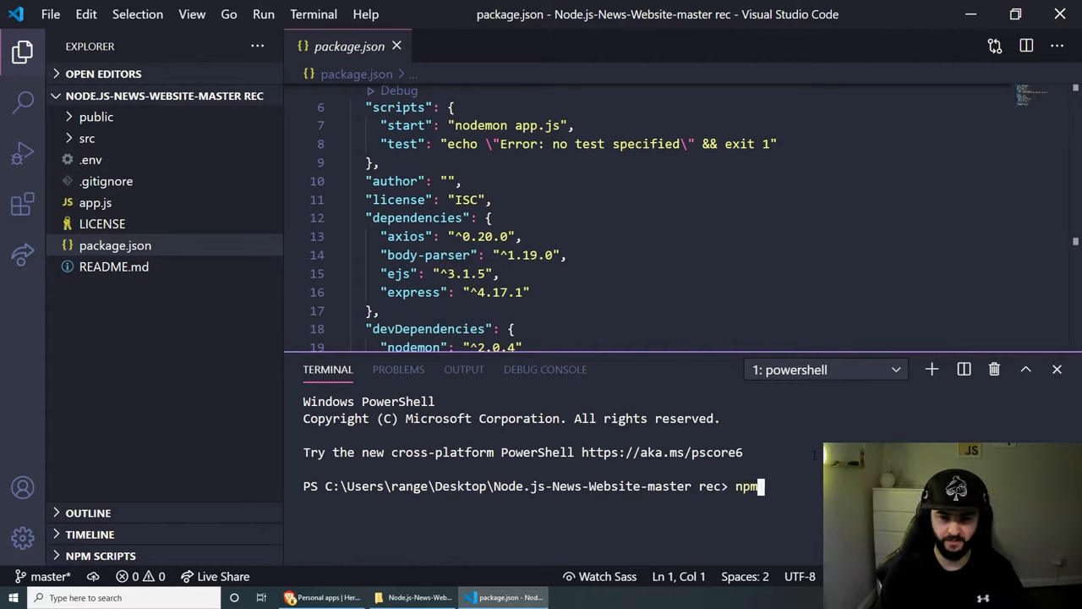
type("install")
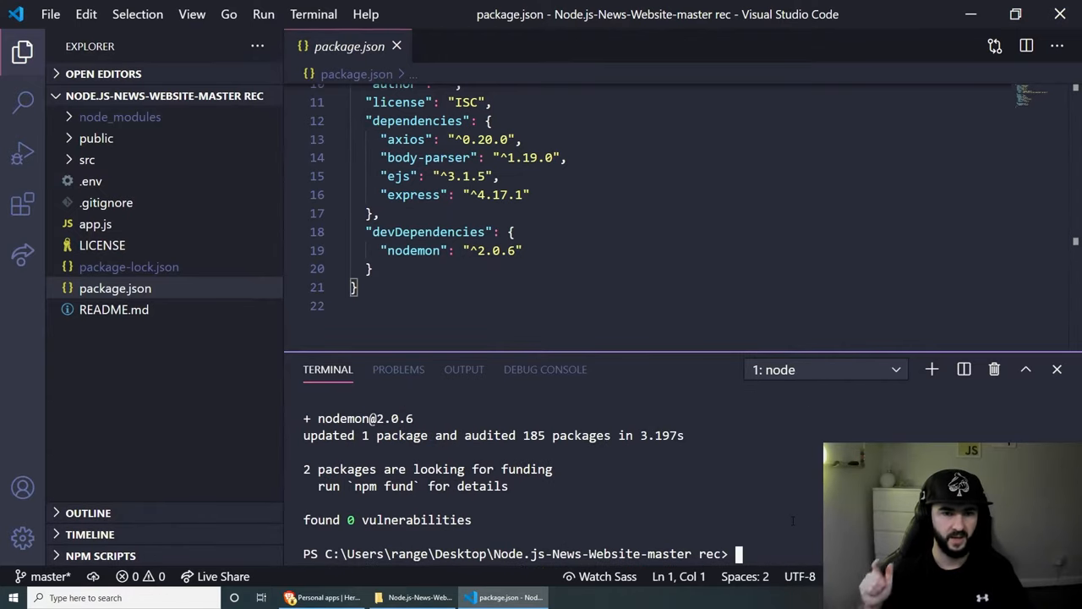
Confirm app.js listens on port 5000 and launch the site locally with npm start
left_click(95, 225)
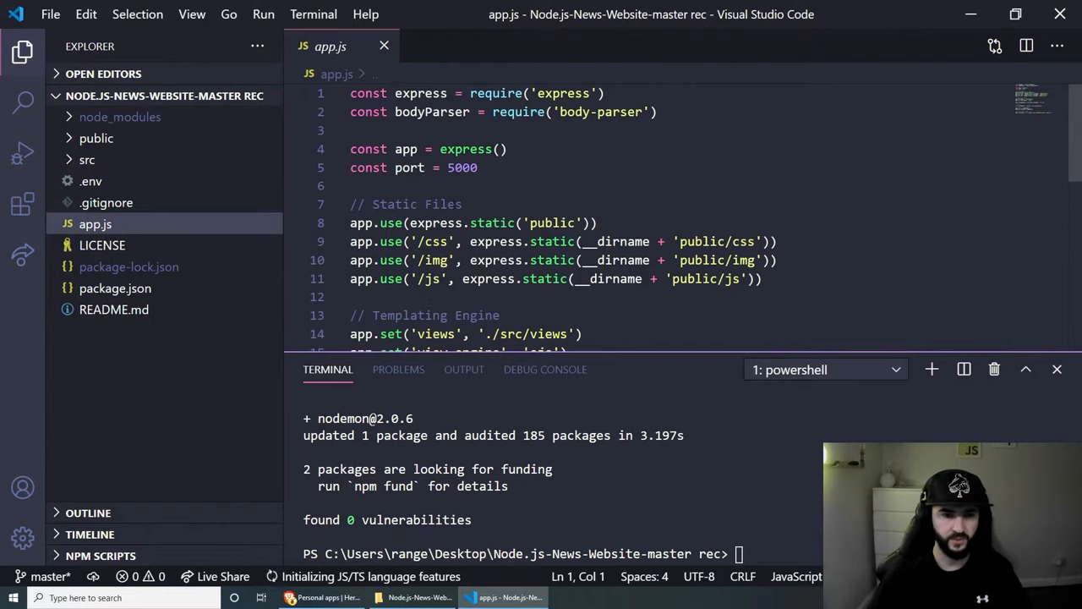
double_click(462, 167)
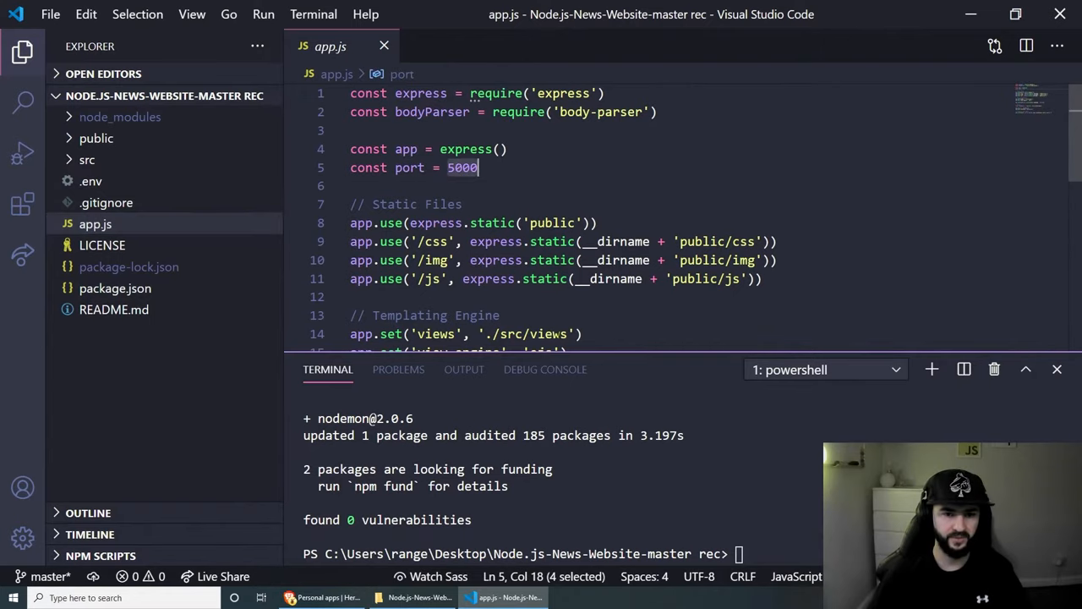
type("np")
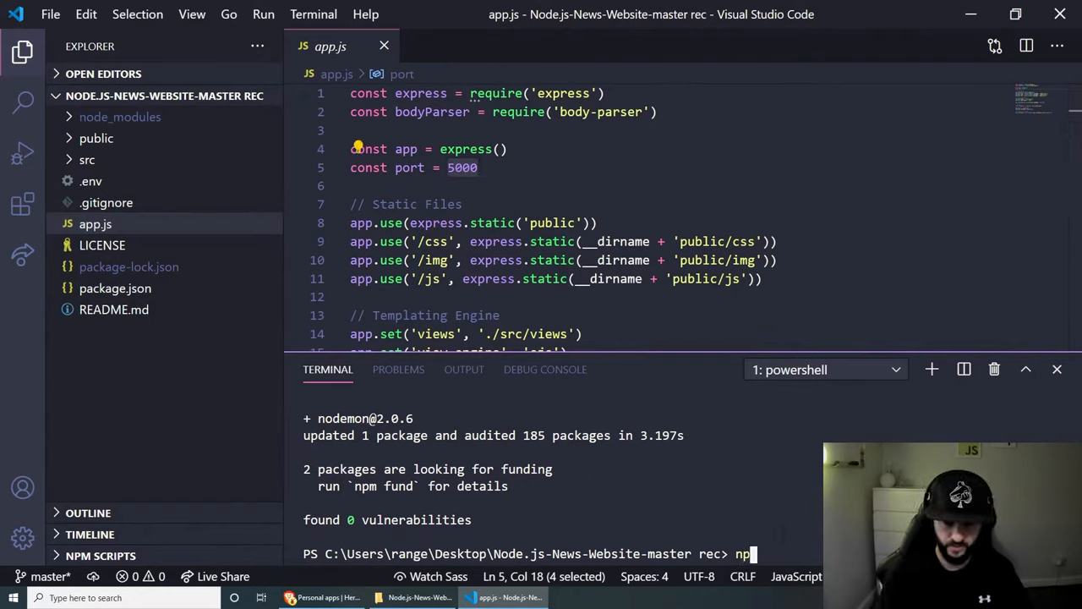
key("Enter")
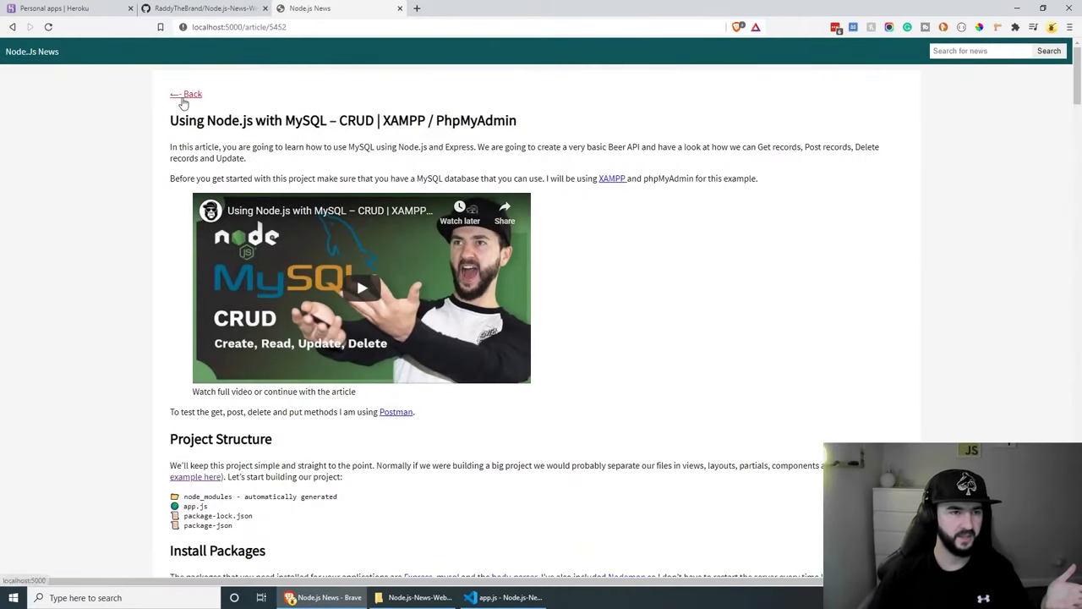
Leave the empty Heroku apps page and return to app.js in Visual Studio Code
left_click(186, 94)
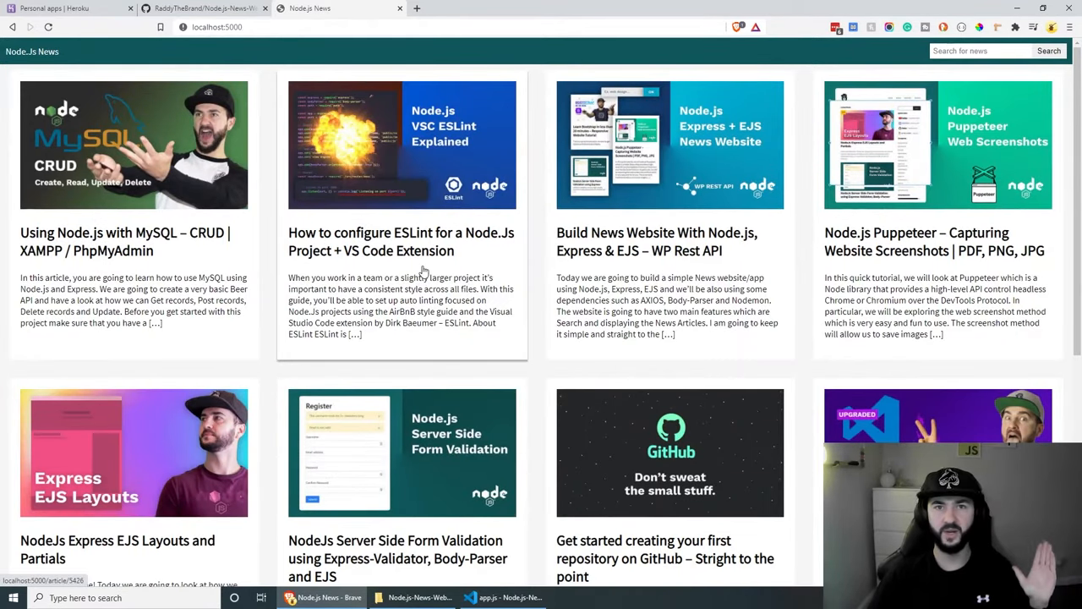
left_click(55, 8)
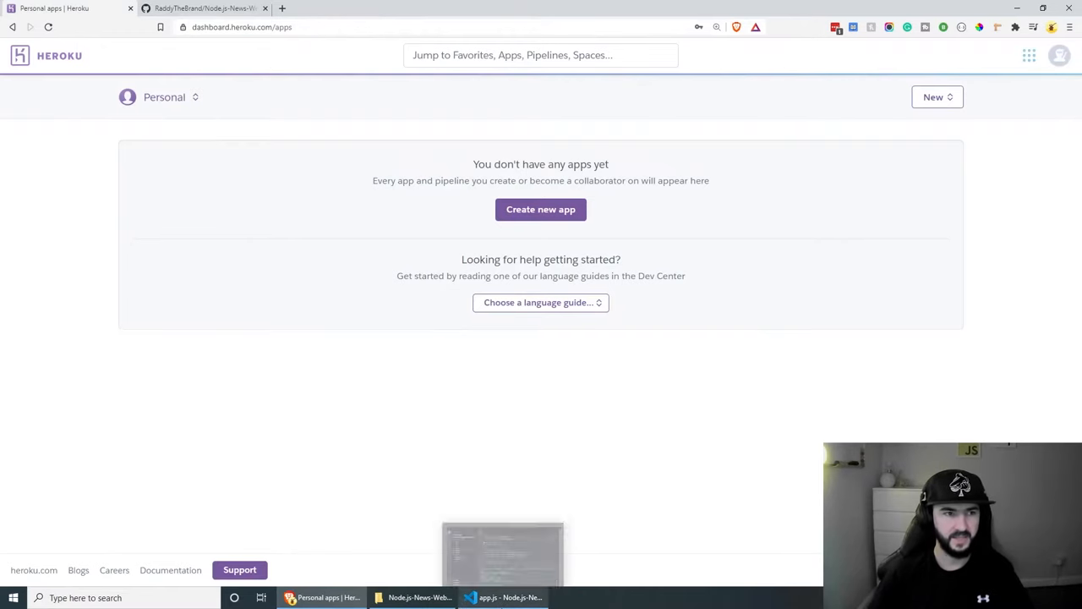
left_click(505, 597)
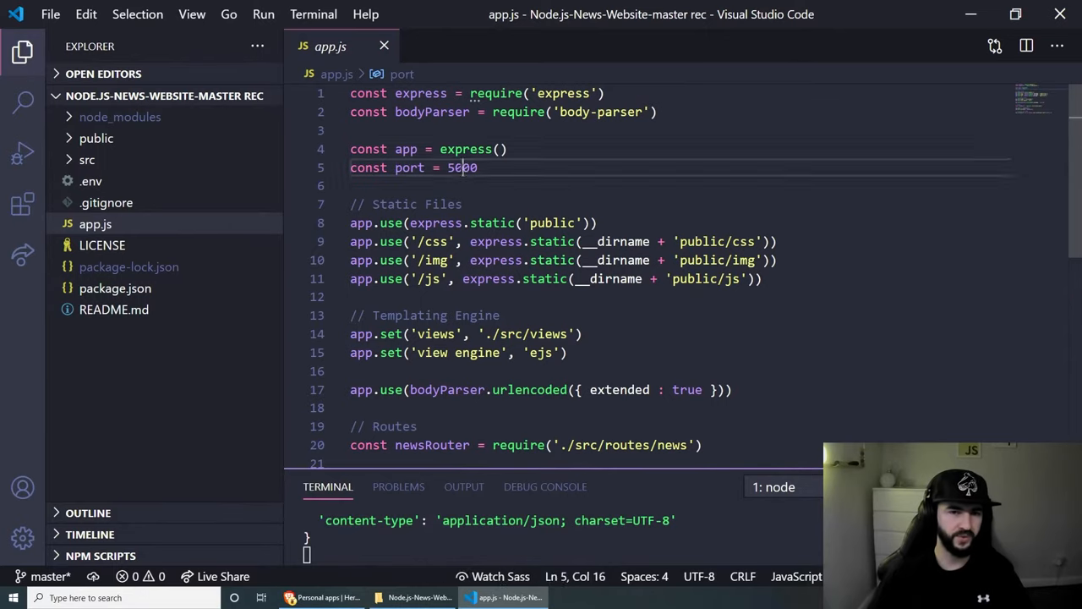
Change the port line to const port = process.env.PORT || 5000 and save app.js
double_click(462, 168)
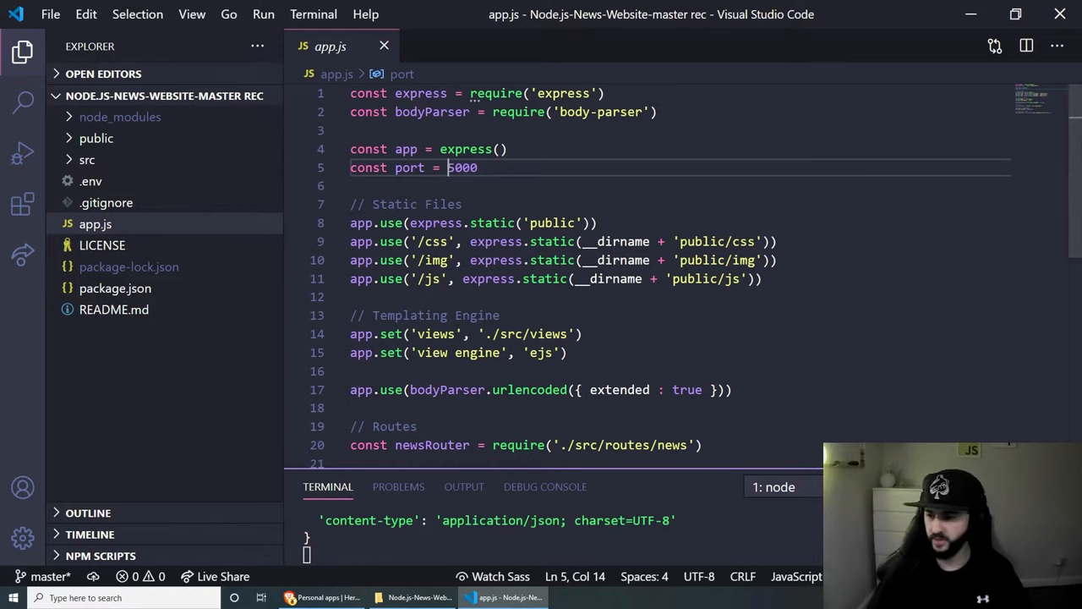
type("process.env")
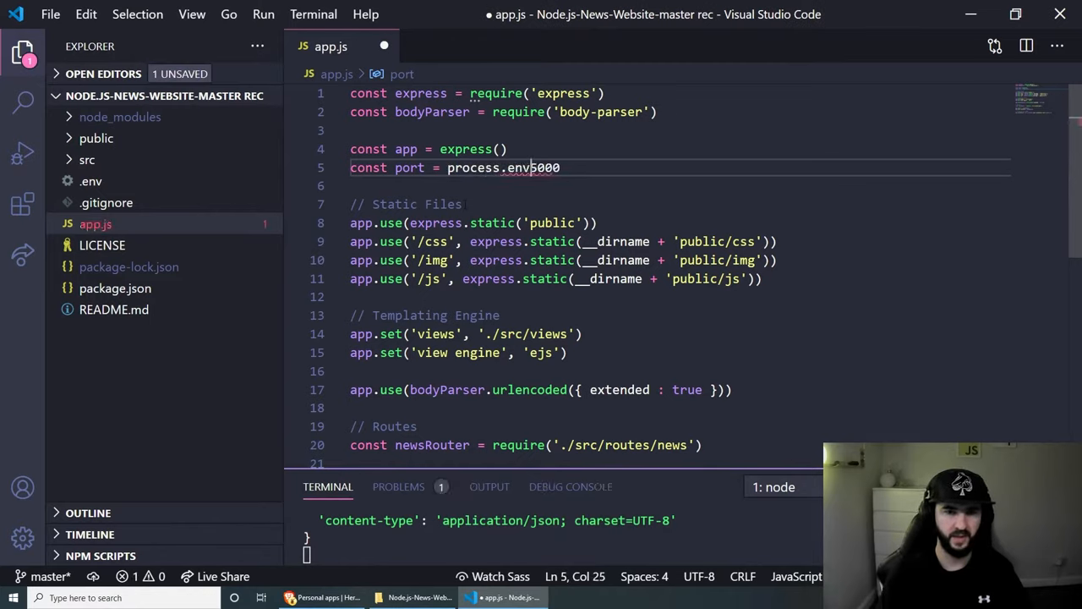
type(".")
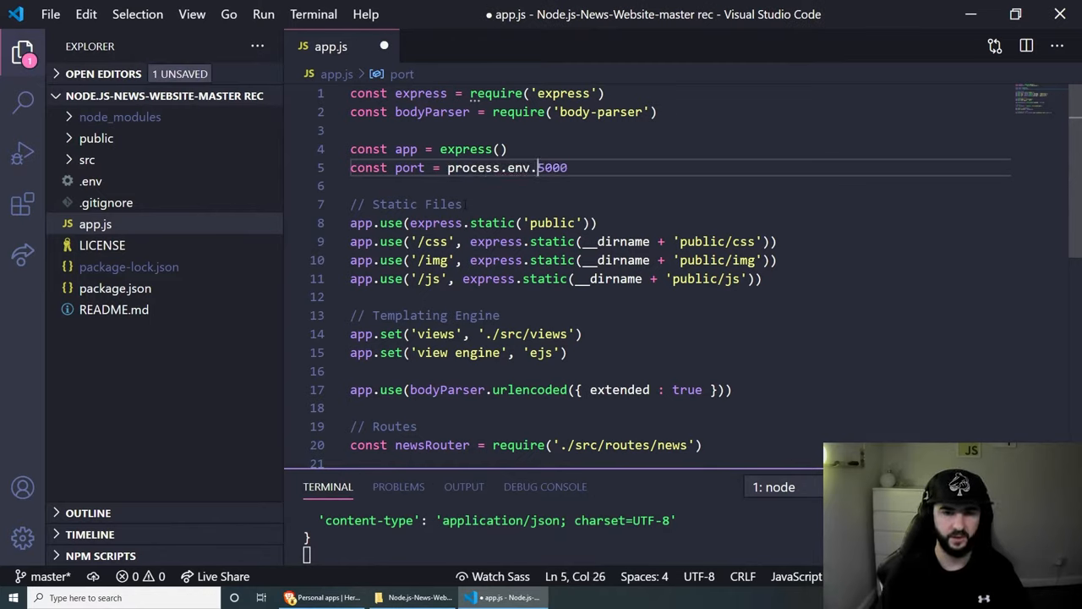
type("PORT ||")
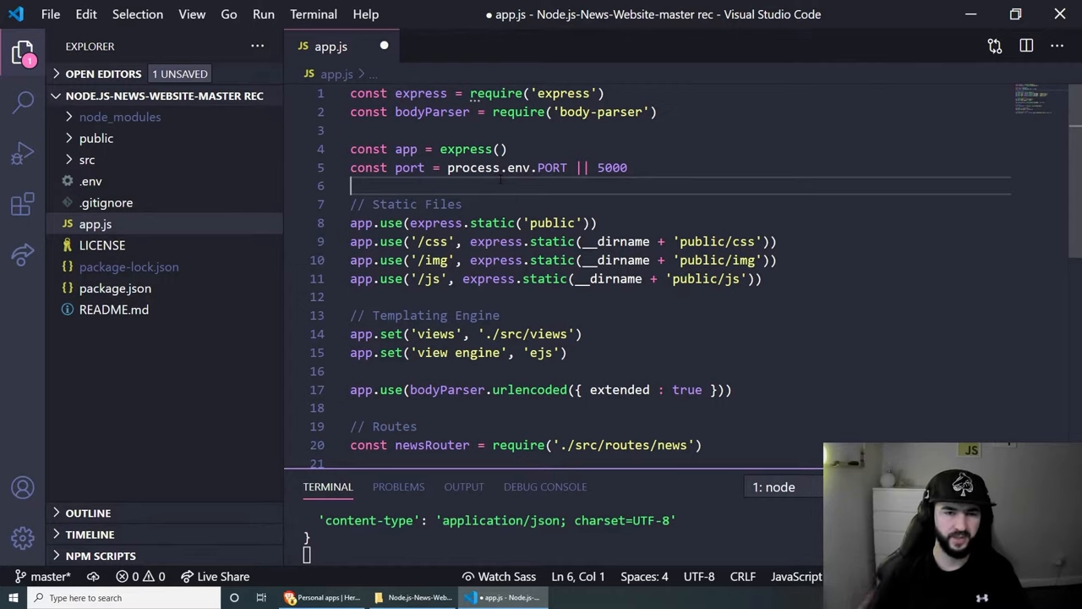
scroll("down", 3)
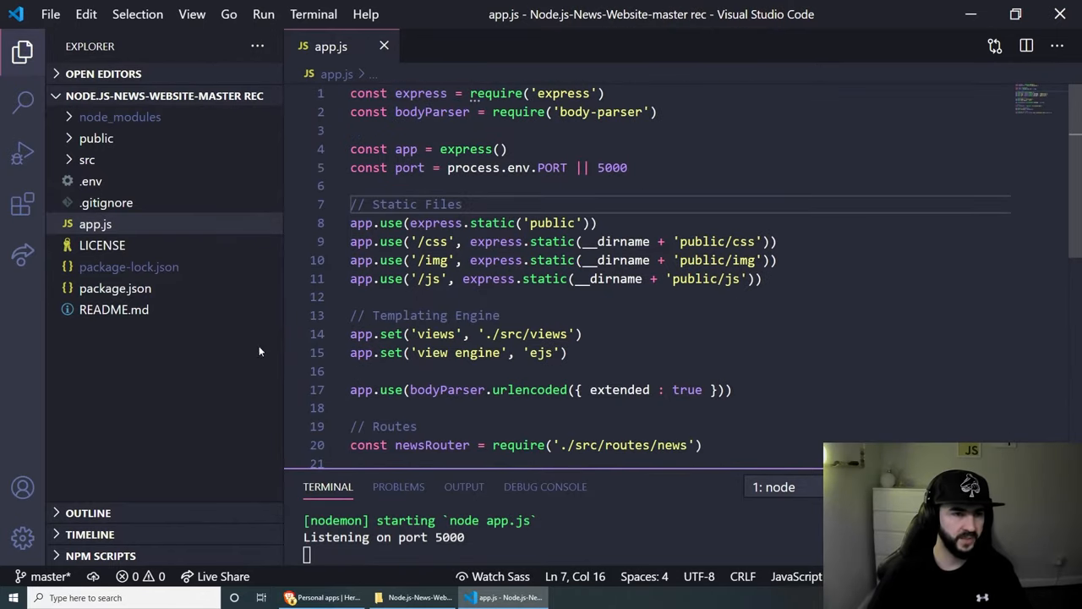
Add a Procfile containing 'web: node app.js' to the project root and save it
left_click(187, 96)
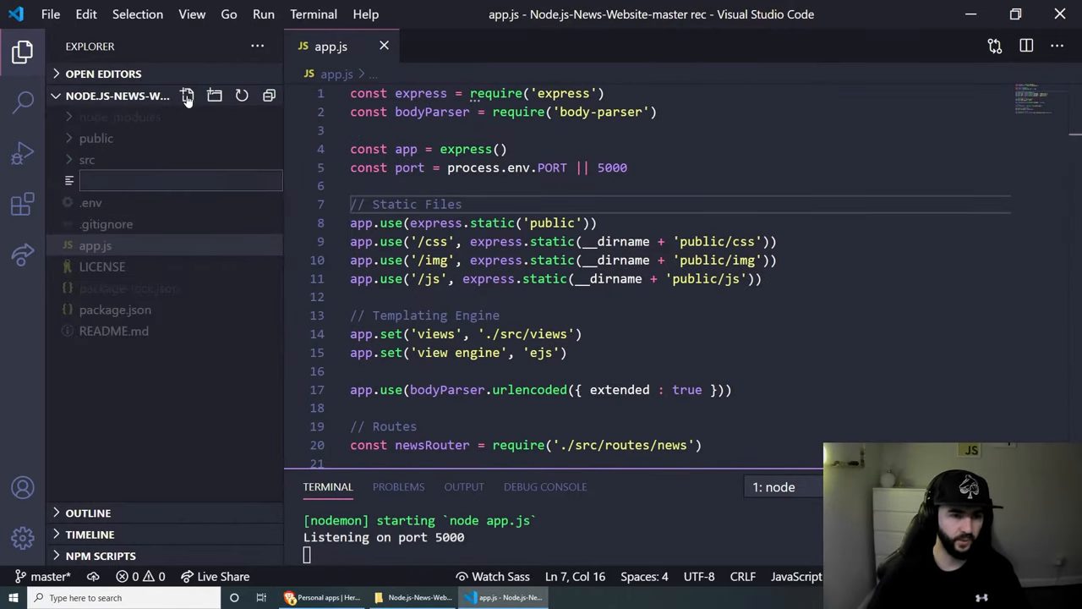
type("Prod")
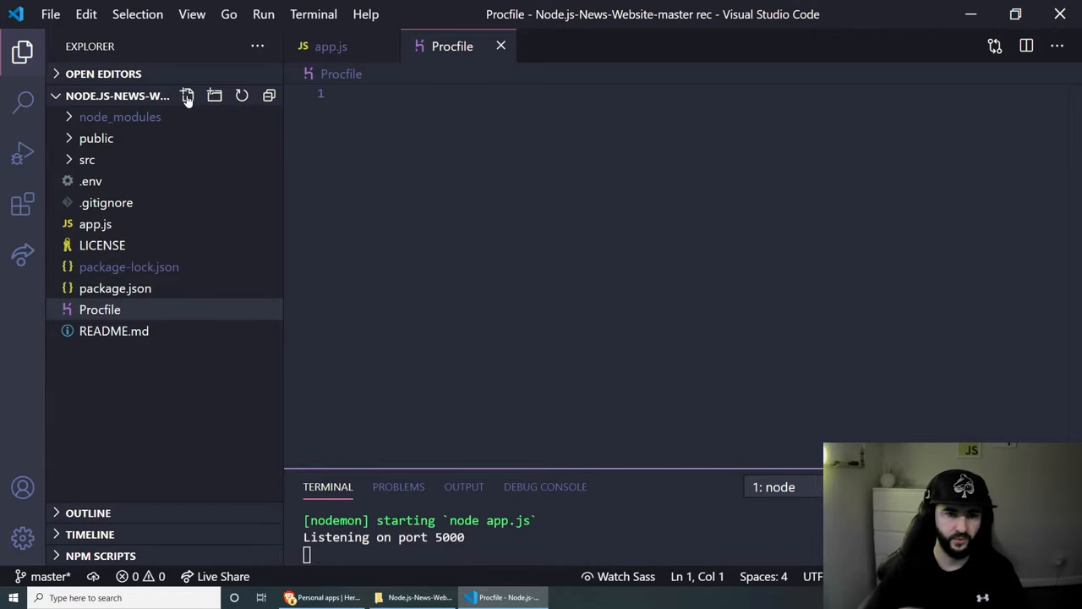
left_click(115, 288)
type("web")
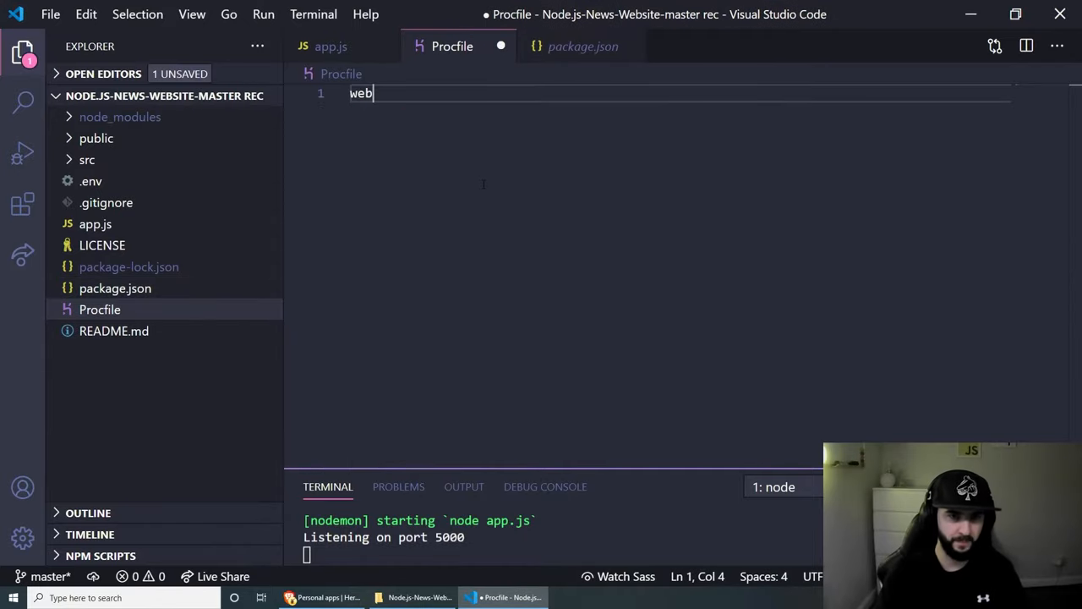
type(": node")
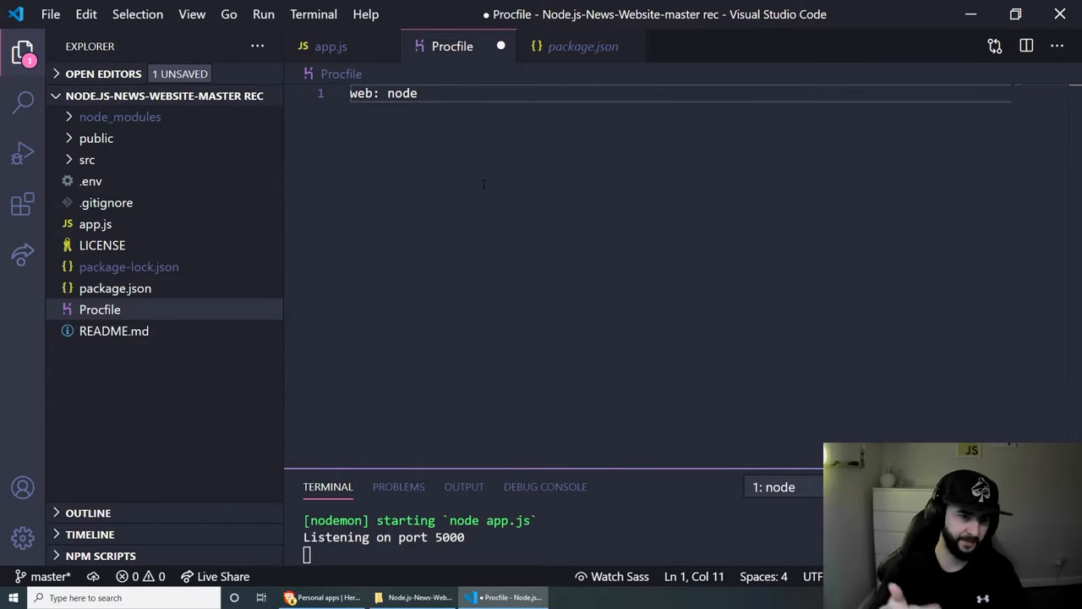
type("app.js")
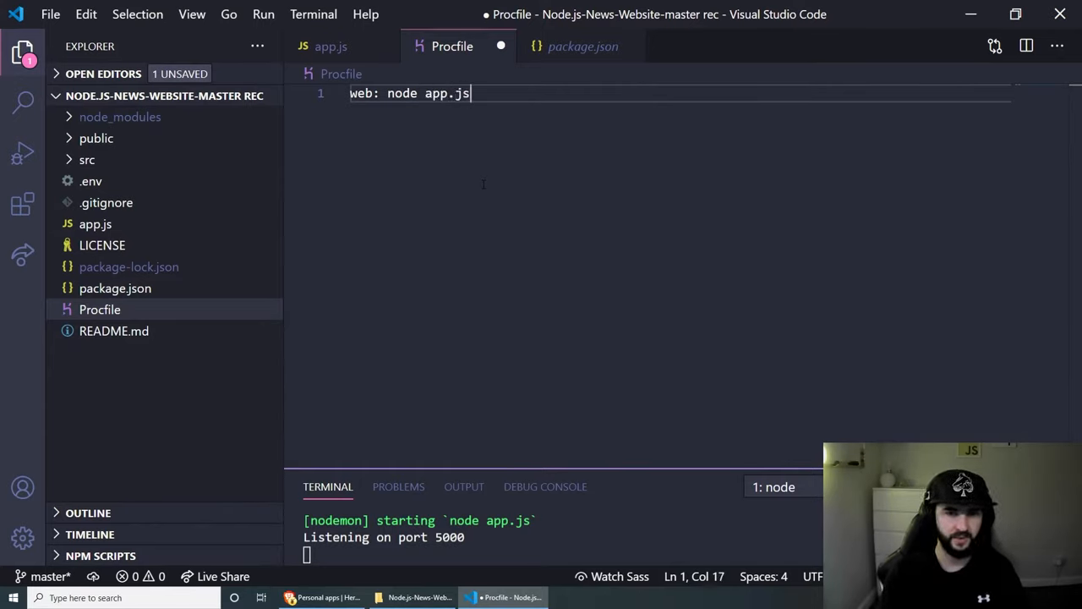
key("ctrl+s")
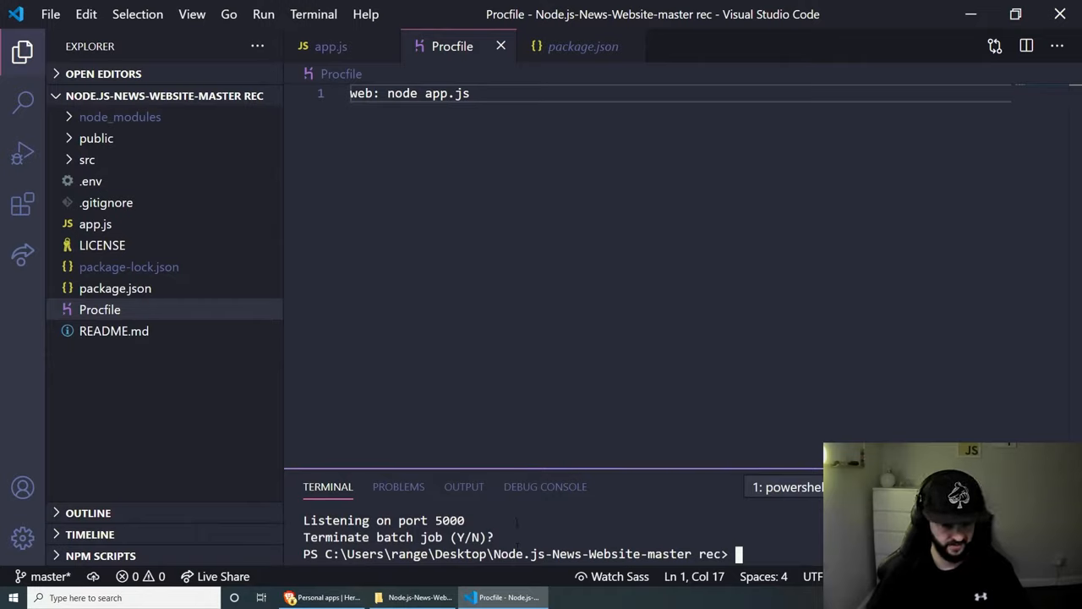
Stop the local server with Y and switch back to the Heroku apps dashboard
type("Y")
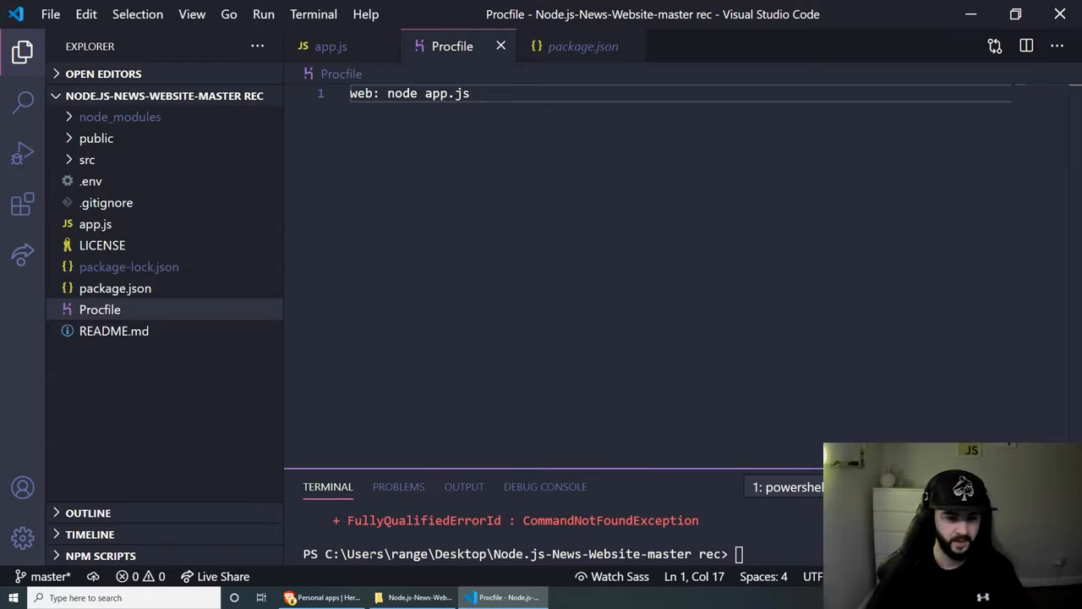
left_click(289, 597)
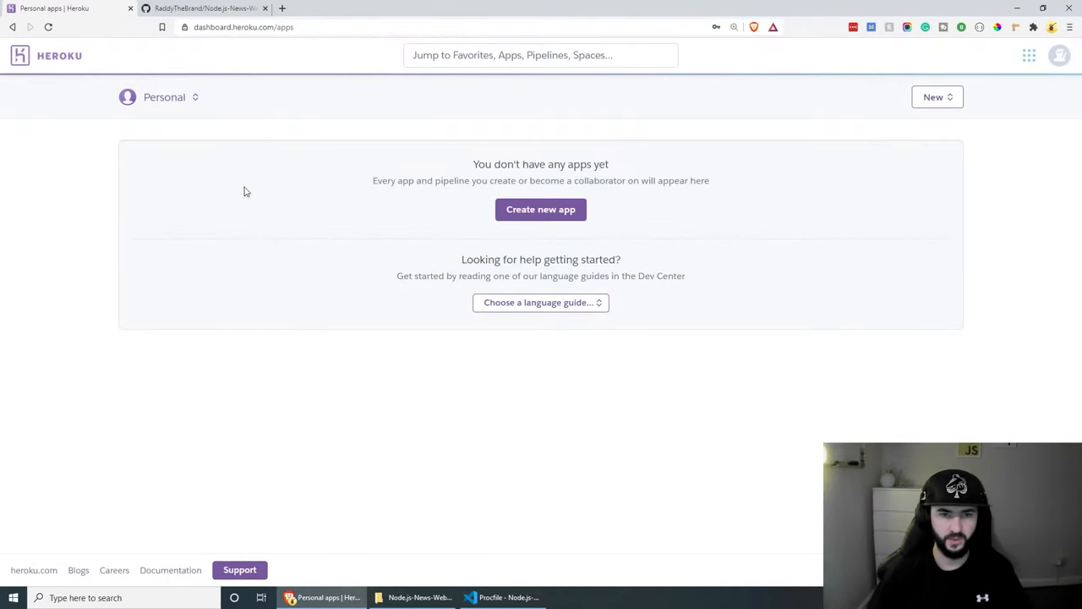
mouse_move(398, 121)
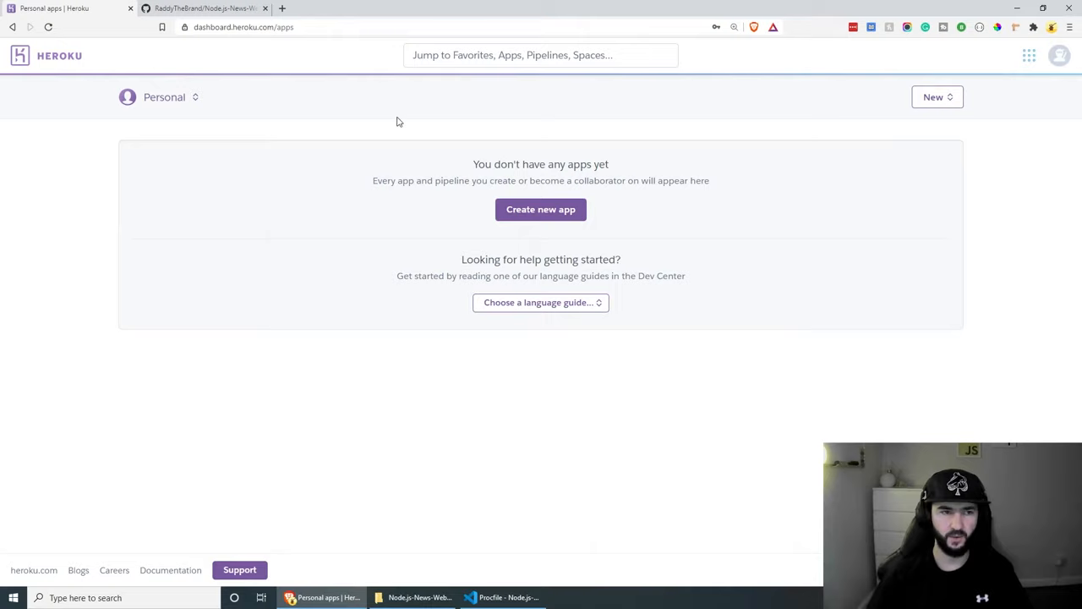
Create the Heroku app nodejs-news-website hosted in the Europe region
left_click(540, 209)
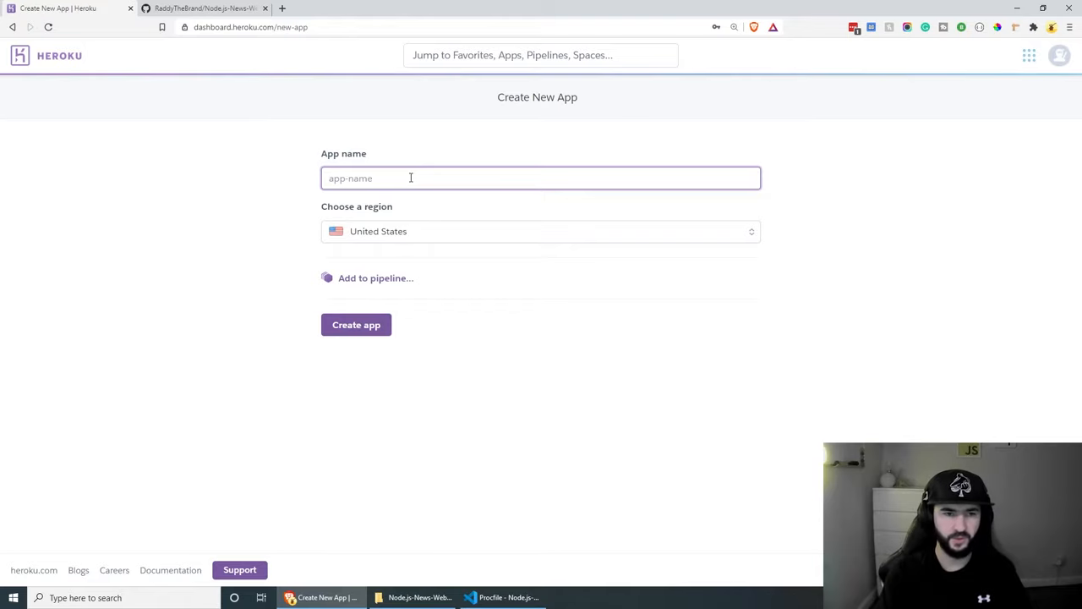
type("nodejs-")
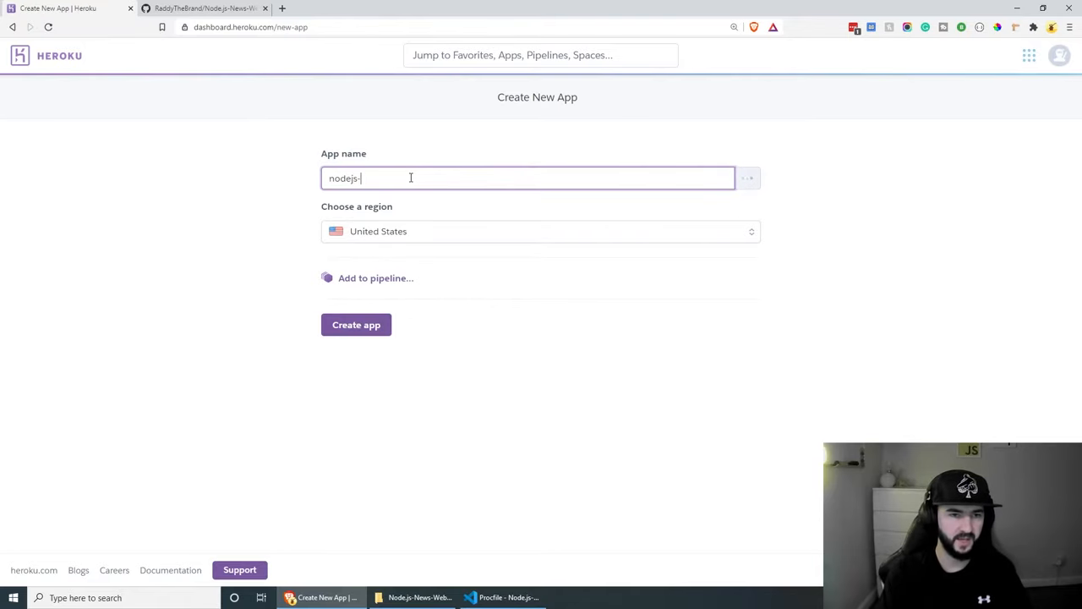
type("news-")
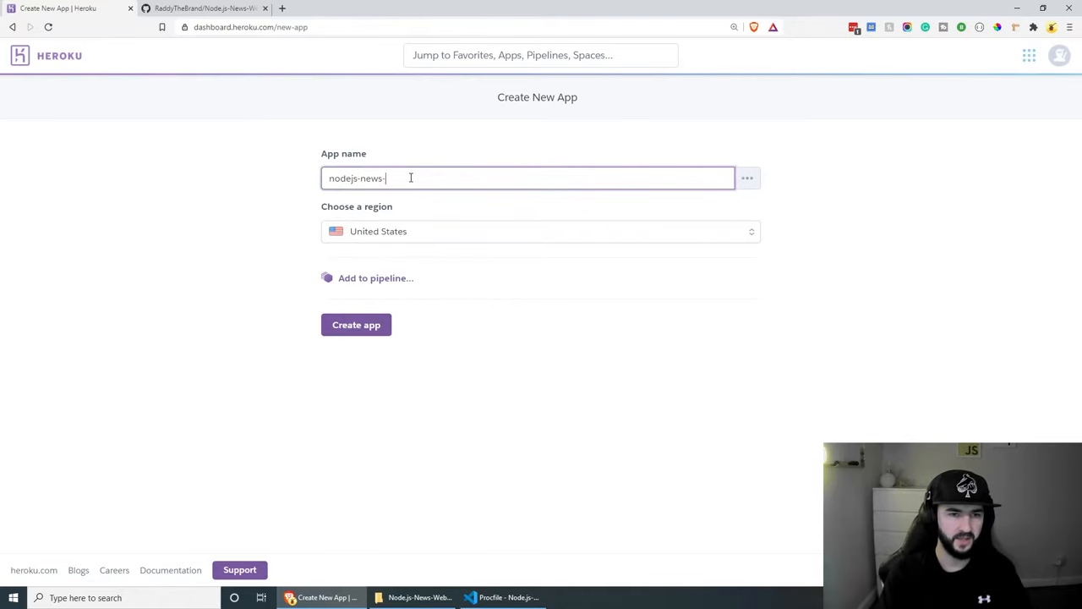
type("website")
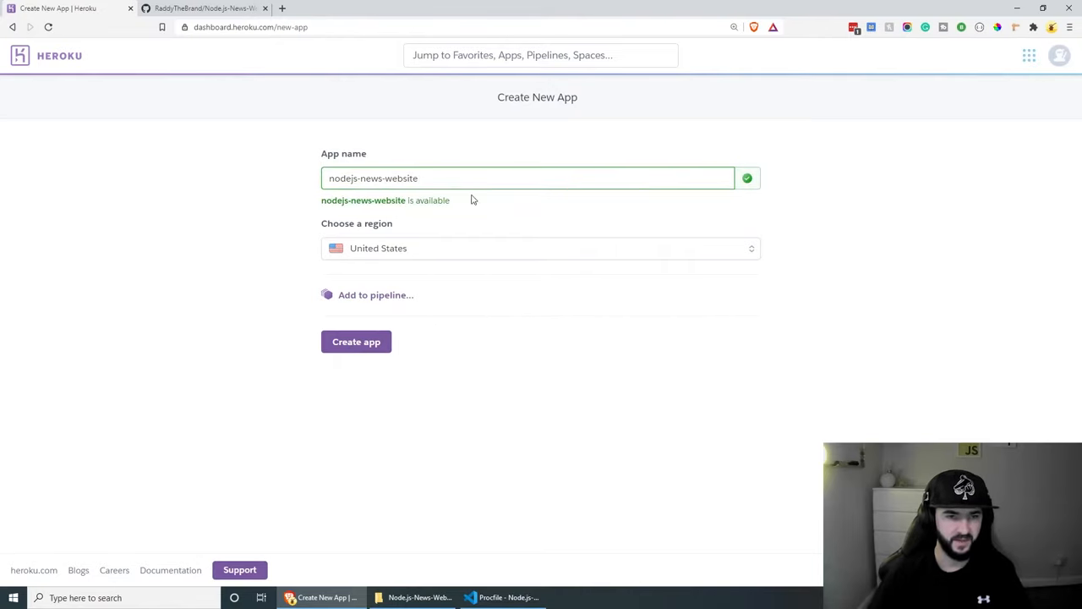
left_click(542, 248)
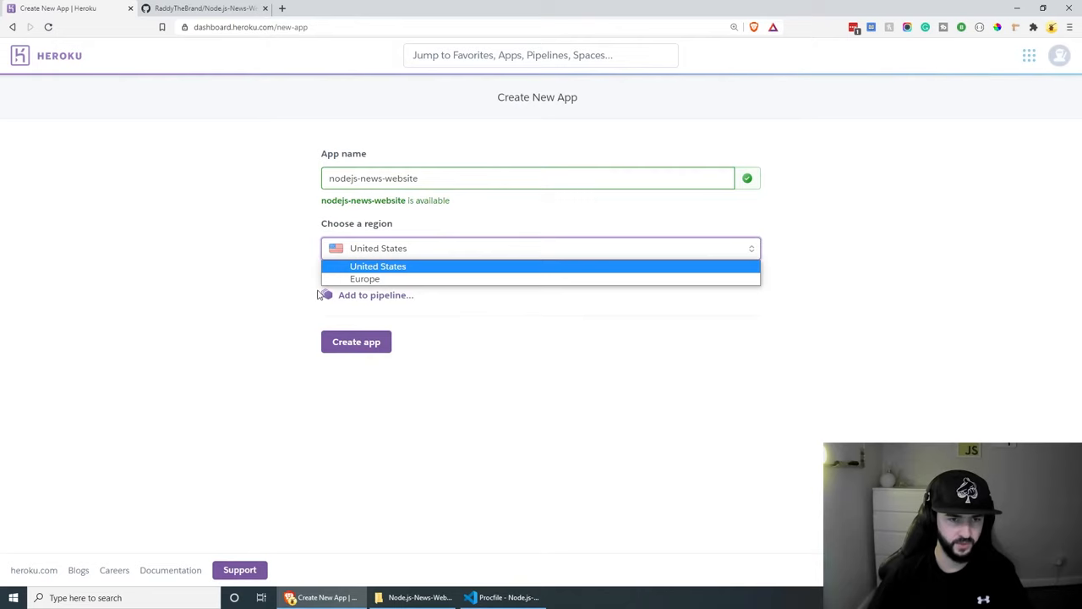
left_click(364, 278)
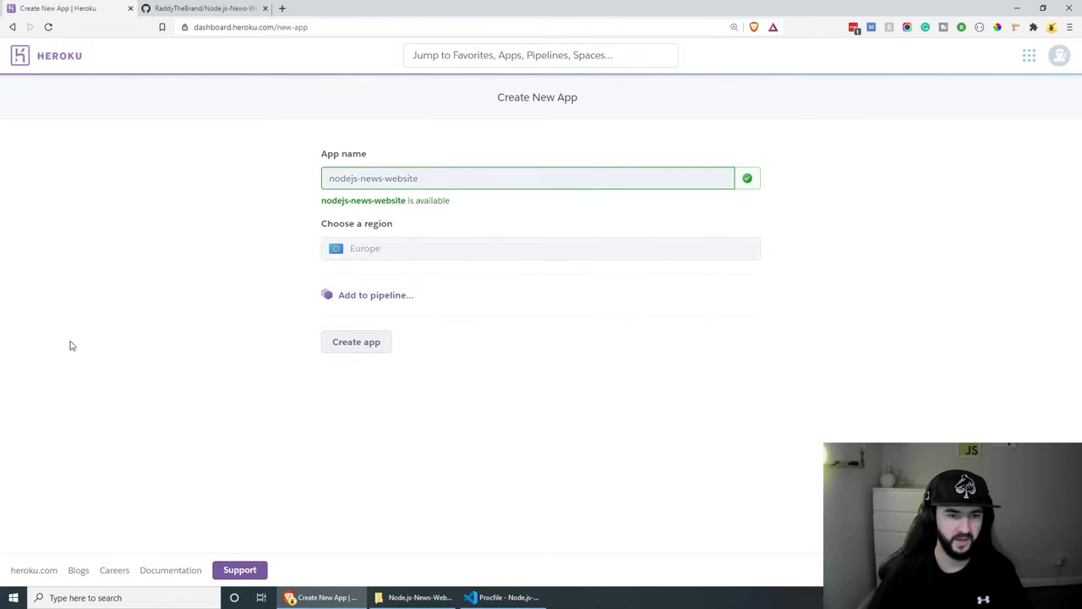
left_click(356, 341)
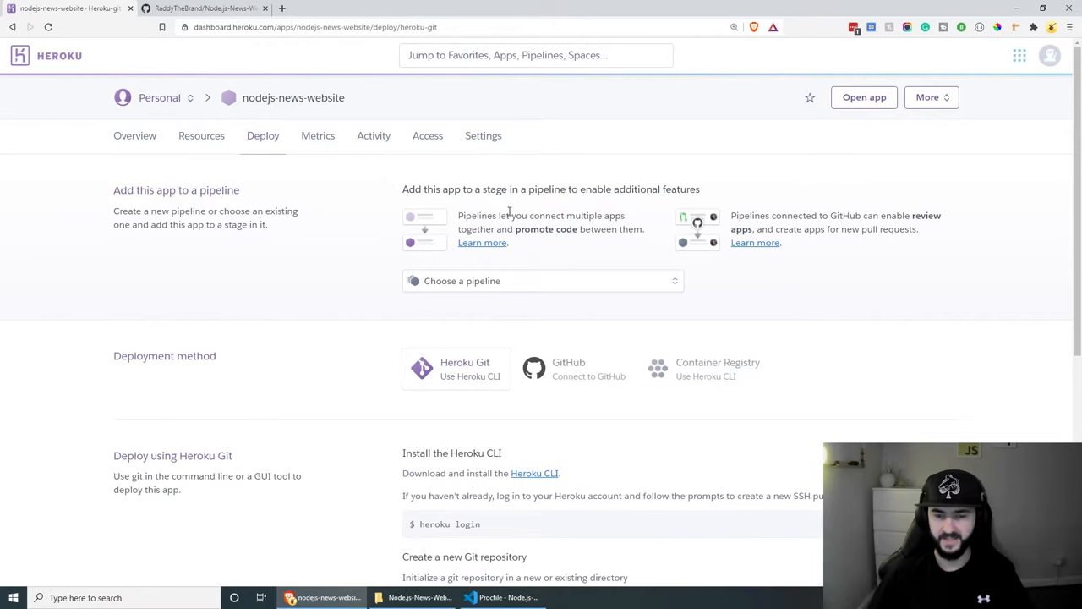
From 'Deploy using Heroku Git' on the Deploy page, follow the Heroku CLI link
scroll("down", 3)
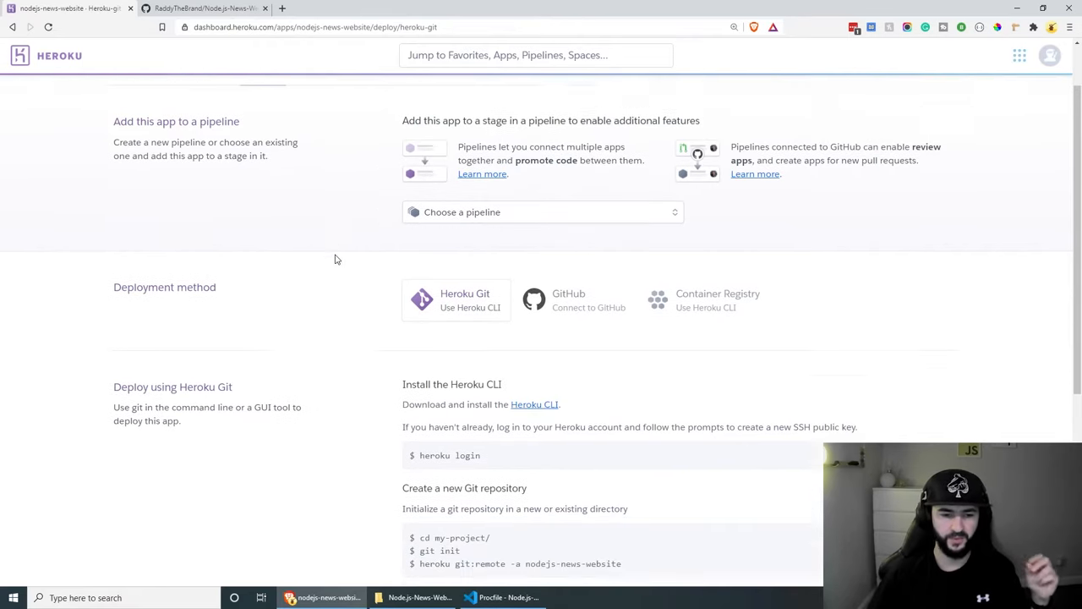
scroll("down", 3)
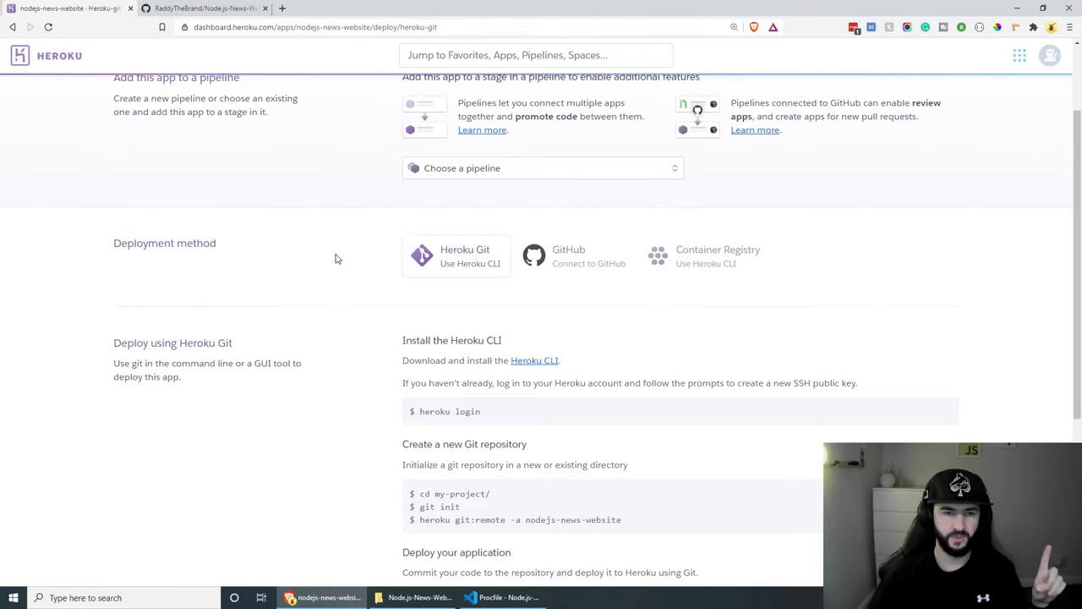
scroll("down", 3)
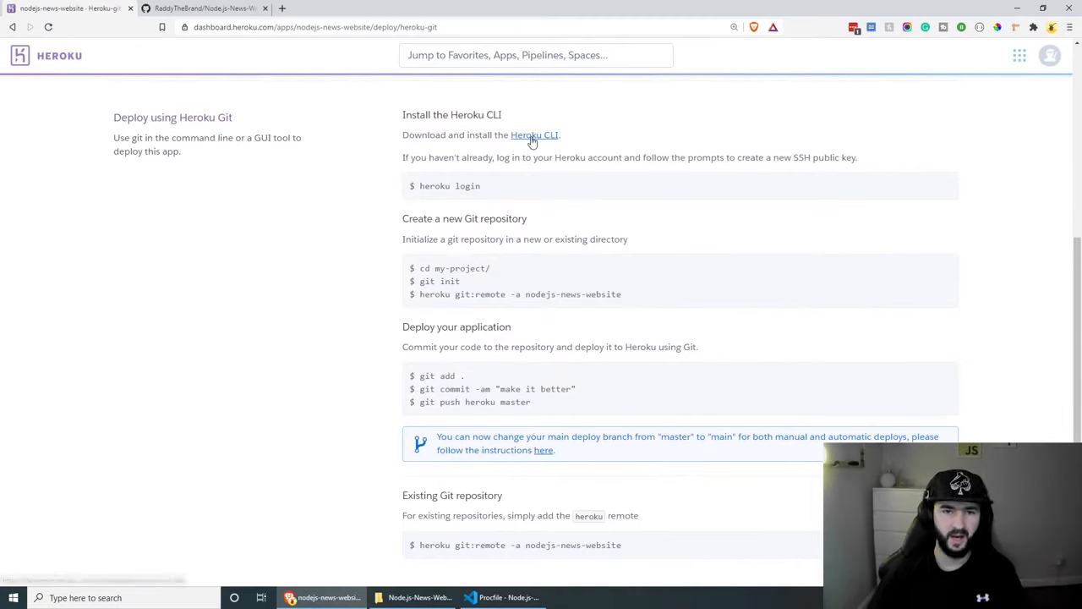
left_click(534, 134)
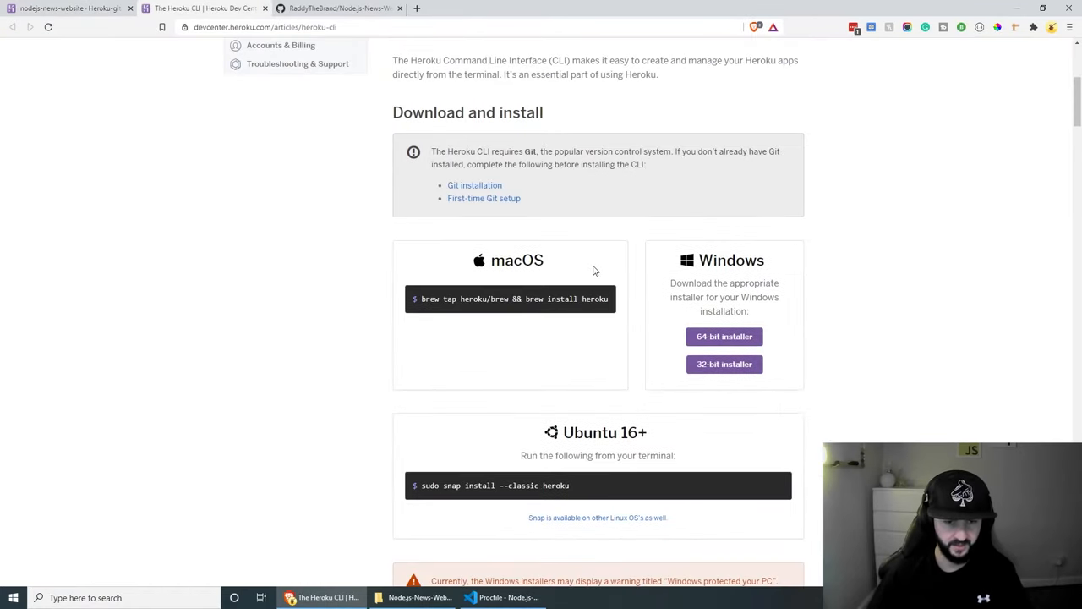
mouse_move(640, 326)
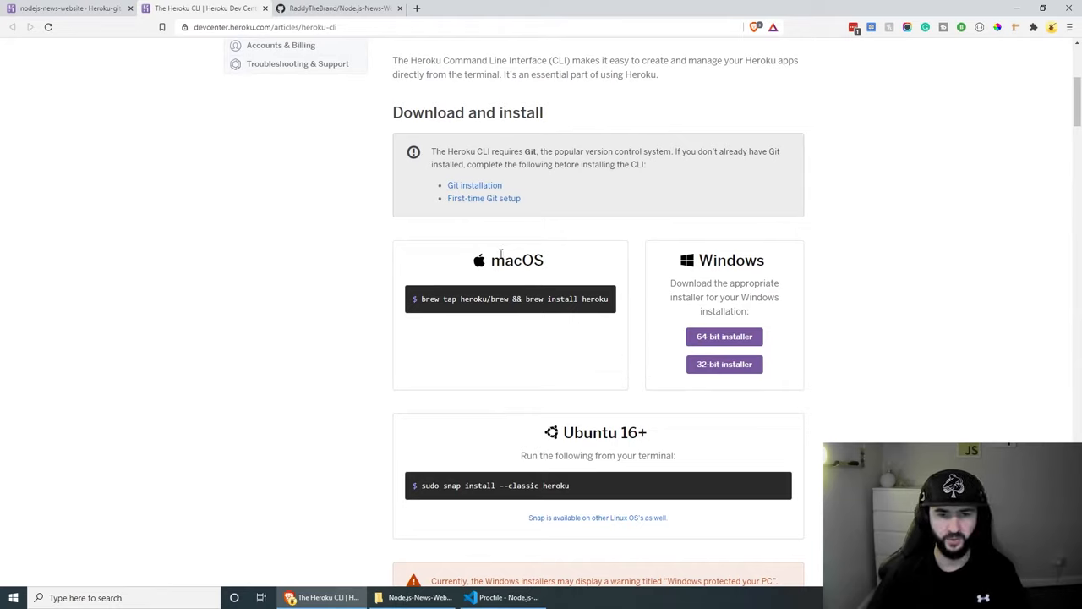
Review the Heroku CLI install options for macOS, Windows and Ubuntu in the Dev Center article
left_click_drag(420, 299, 582, 298)
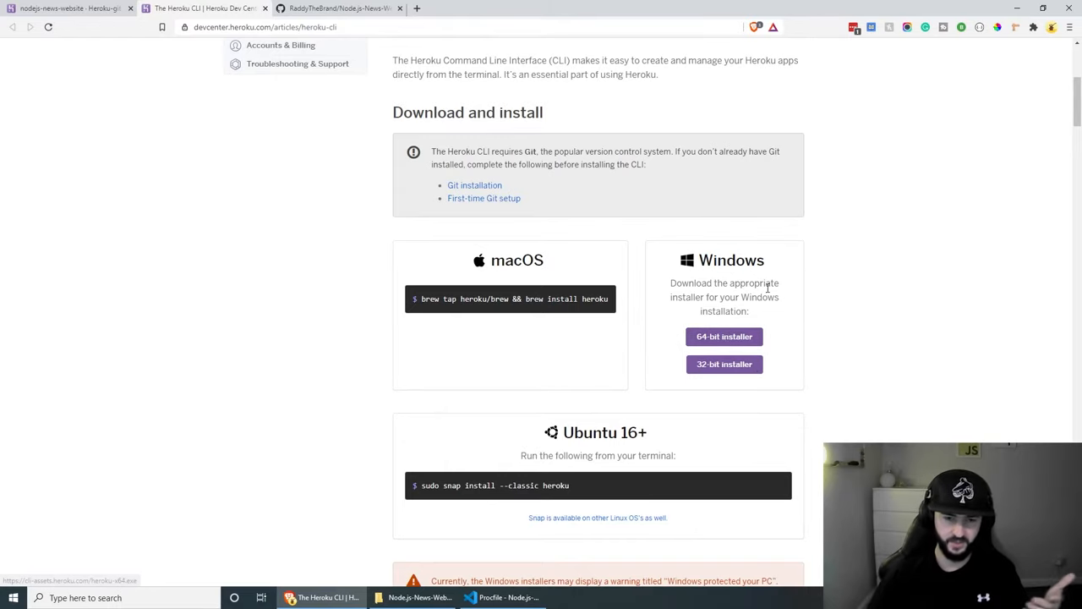
double_click(600, 432)
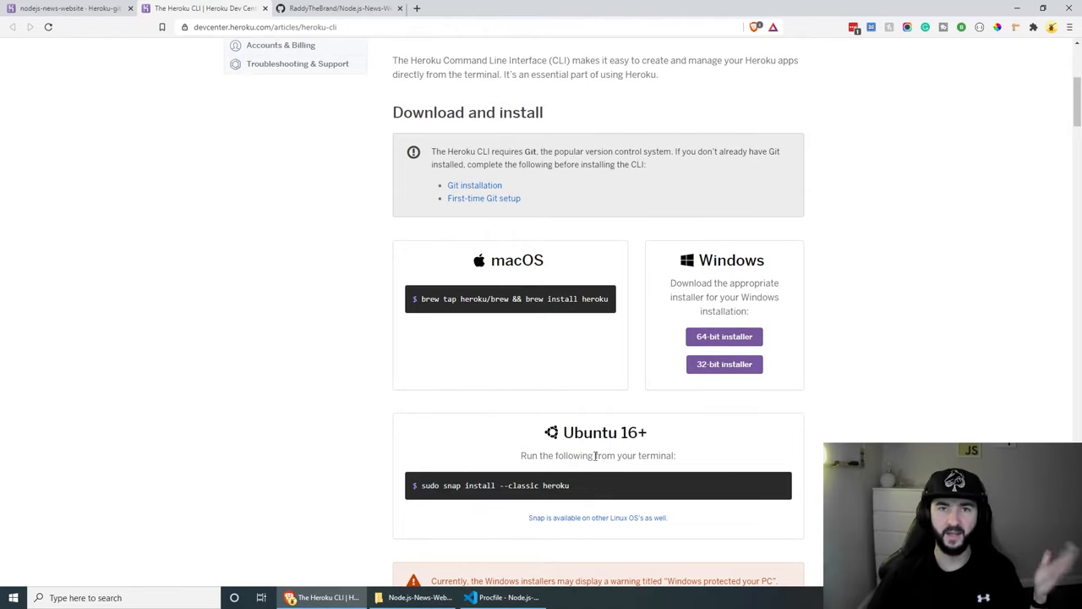
mouse_move(614, 403)
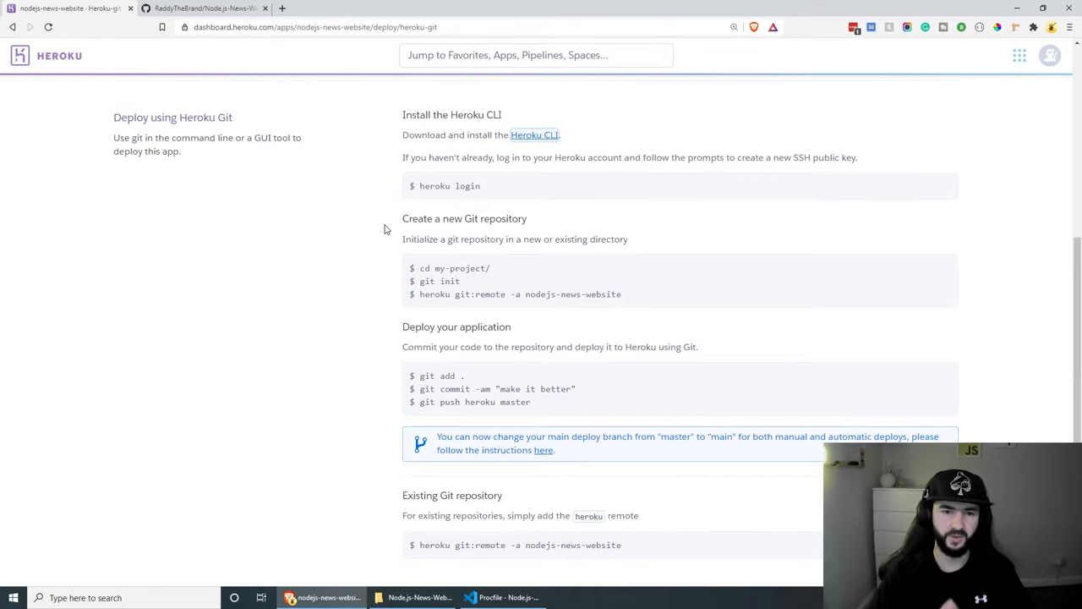
Scroll the dashboard to the heroku login step and return to the project in Visual Studio Code
scroll("down", 3)
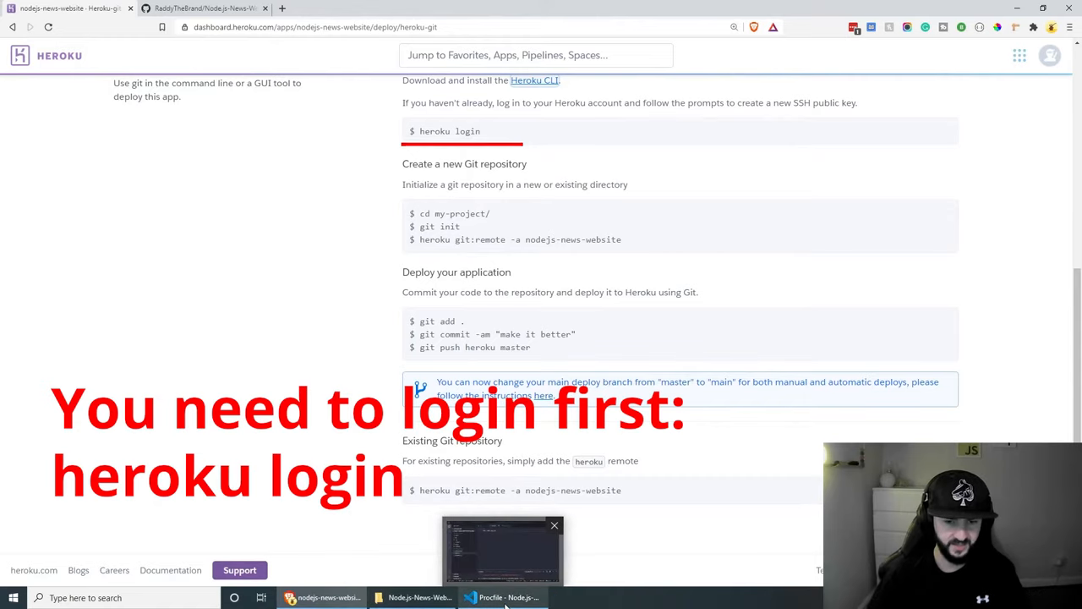
left_click(503, 597)
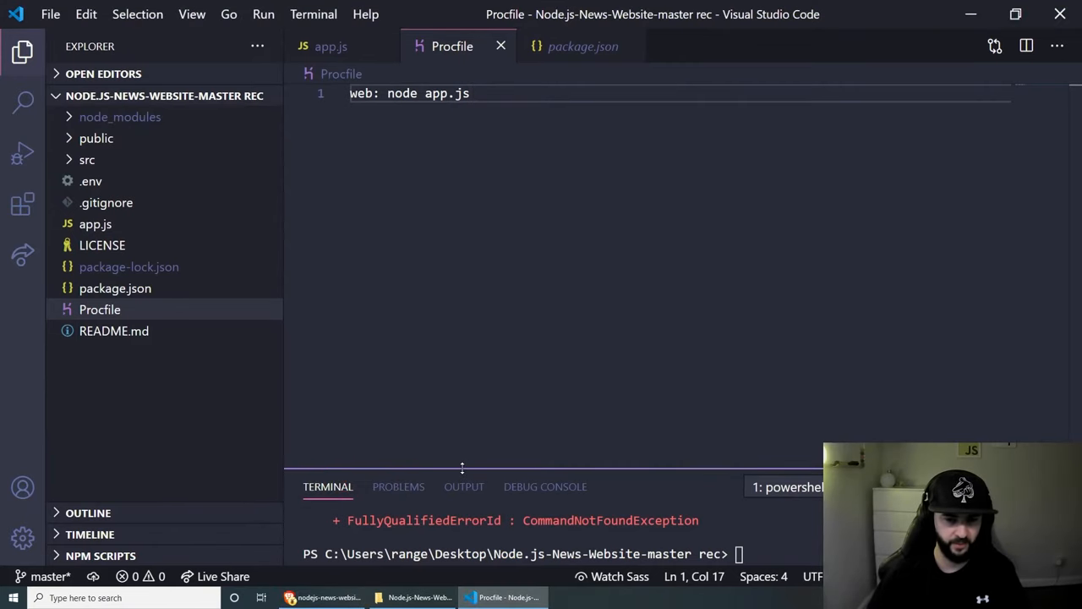
Drag the terminal border up to enlarge it and place VS Code beside the Heroku instructions
left_click_drag(462, 467, 462, 351)
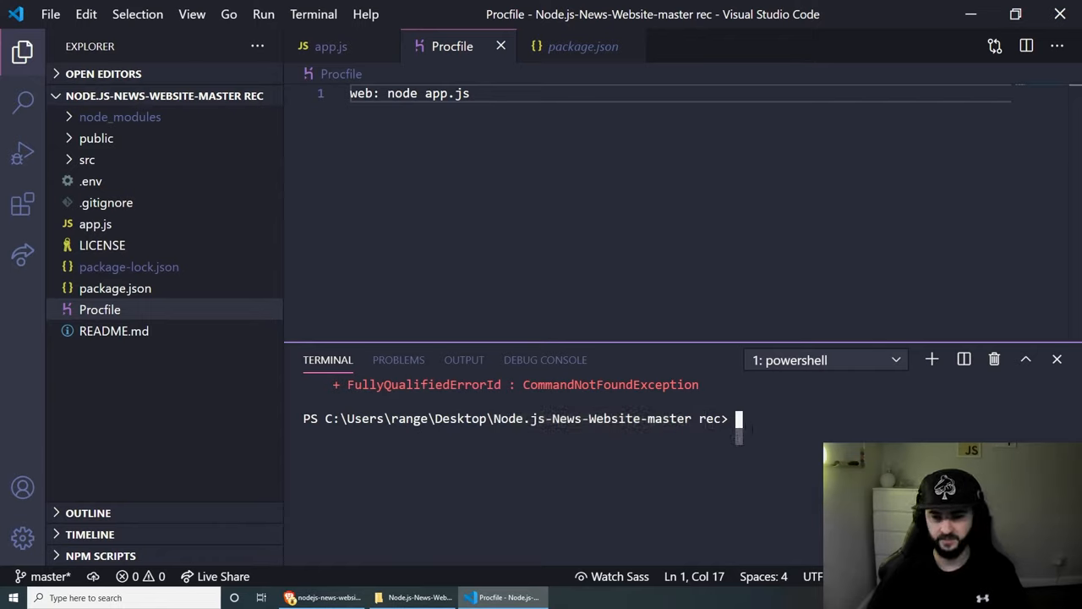
type("bfd")
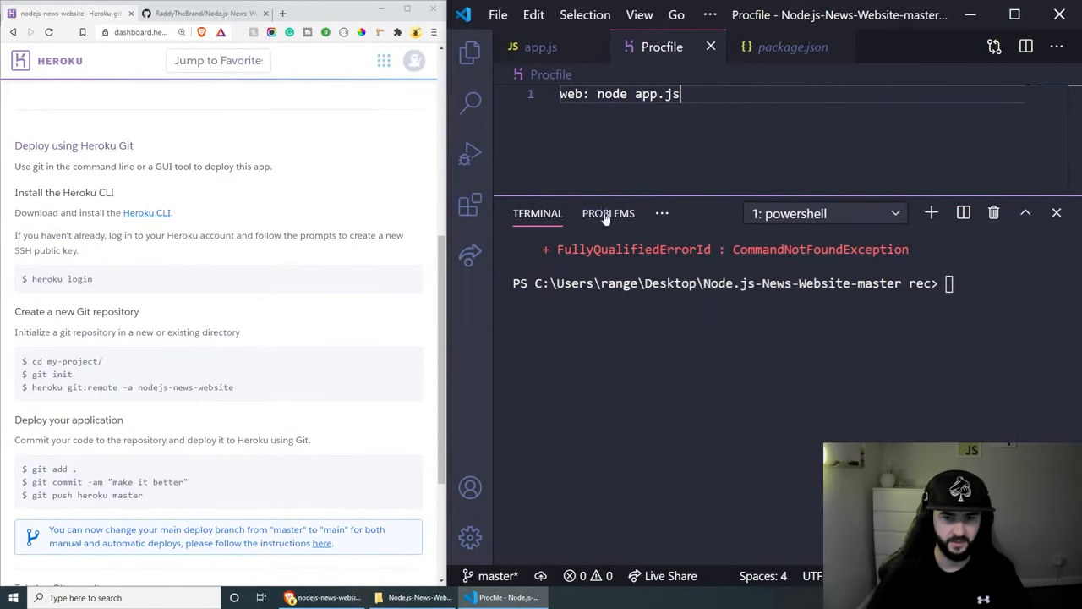
Run 'heroku git:remote -a nodejs-news-website' in the terminal to add the heroku remote
scroll("down", 3)
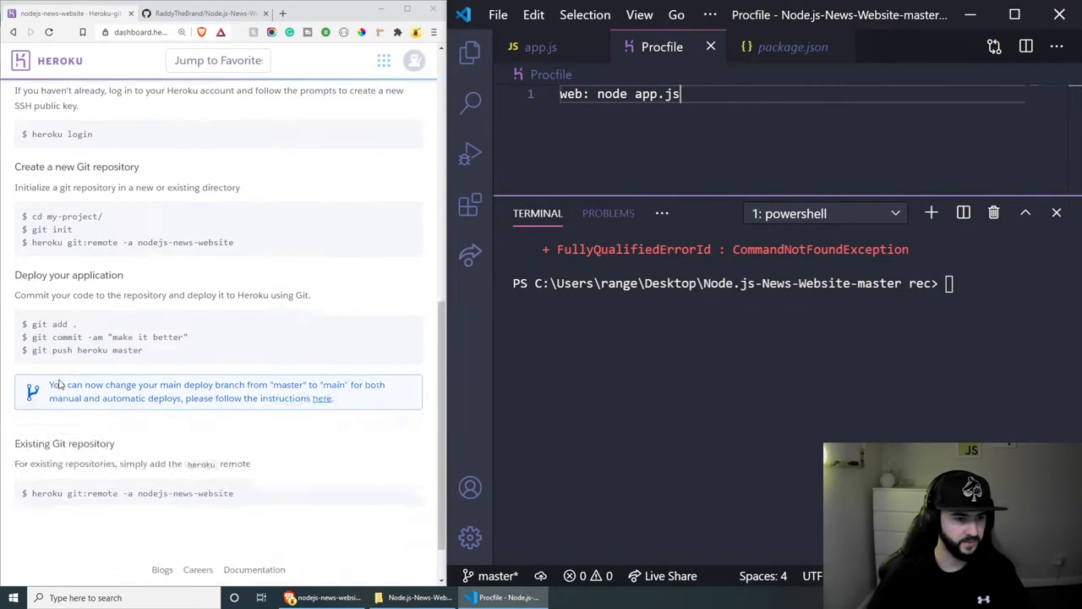
scroll("down", 3)
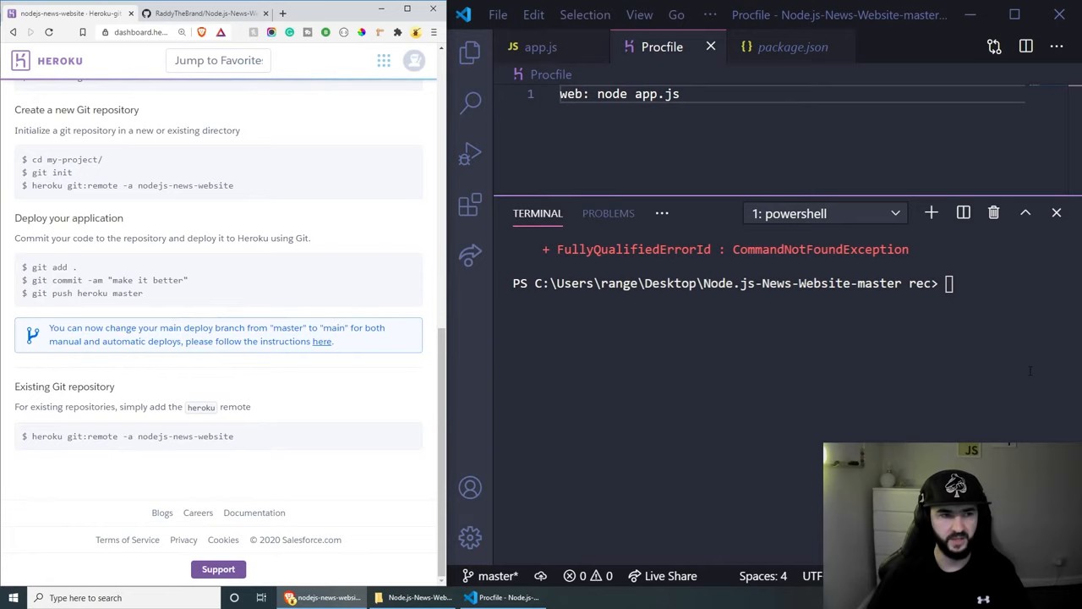
type("git")
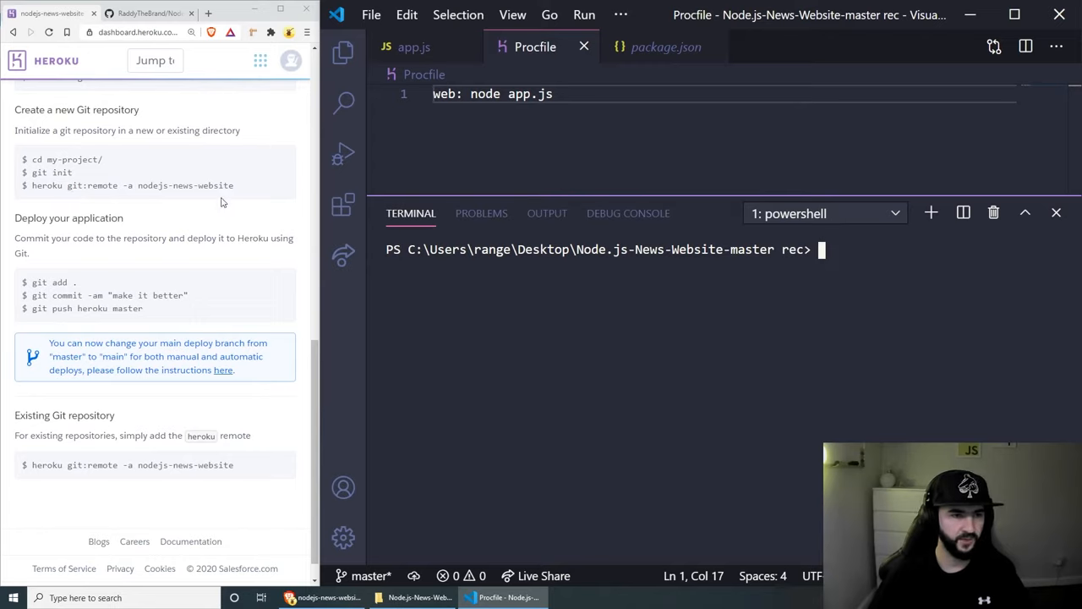
mouse_move(264, 187)
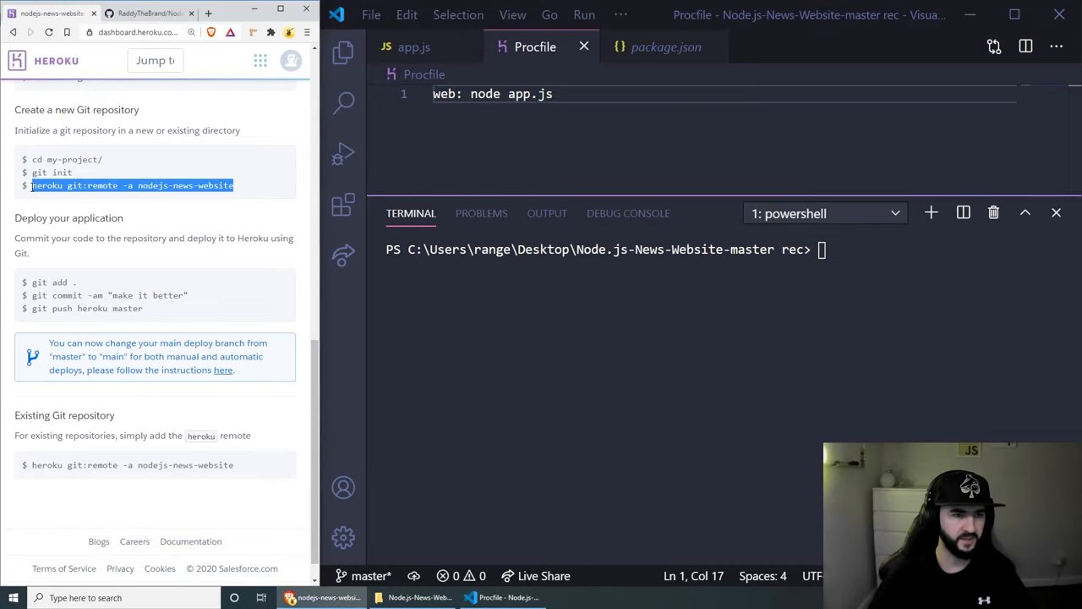
type("heroku git:remote -a nodejs-news-website")
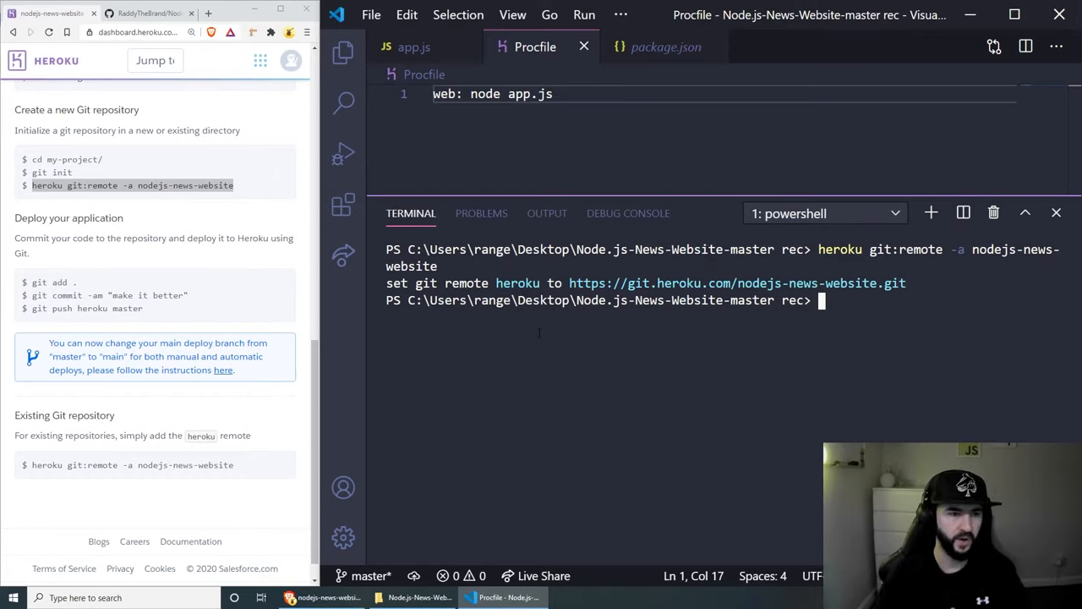
Commit all files, run 'git push heroku master', and launch nodejs-news-website.herokuapp.com via Open app
type("git a")
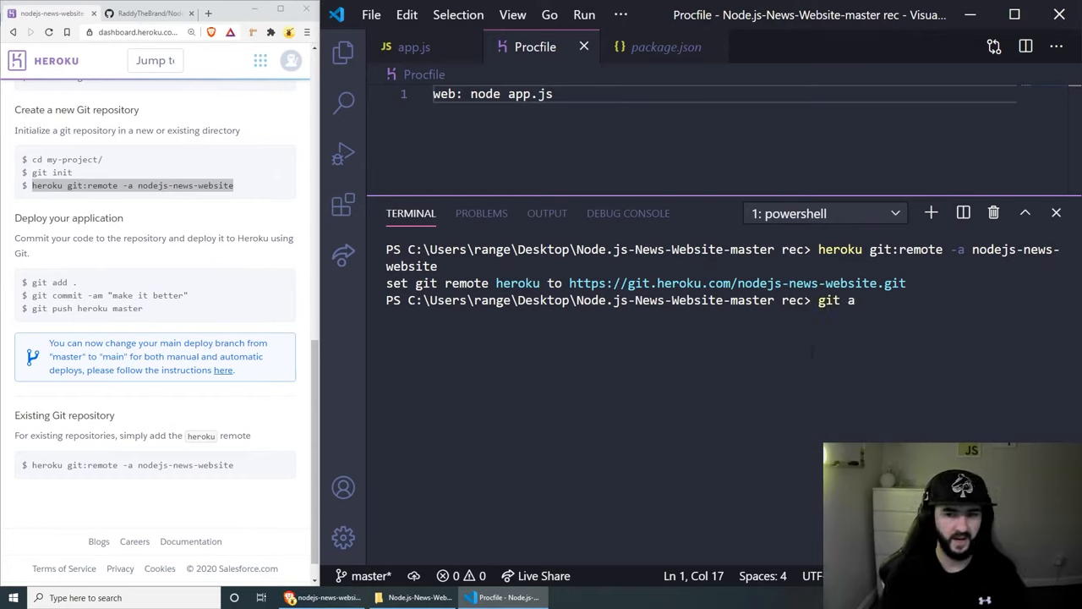
key("Enter")
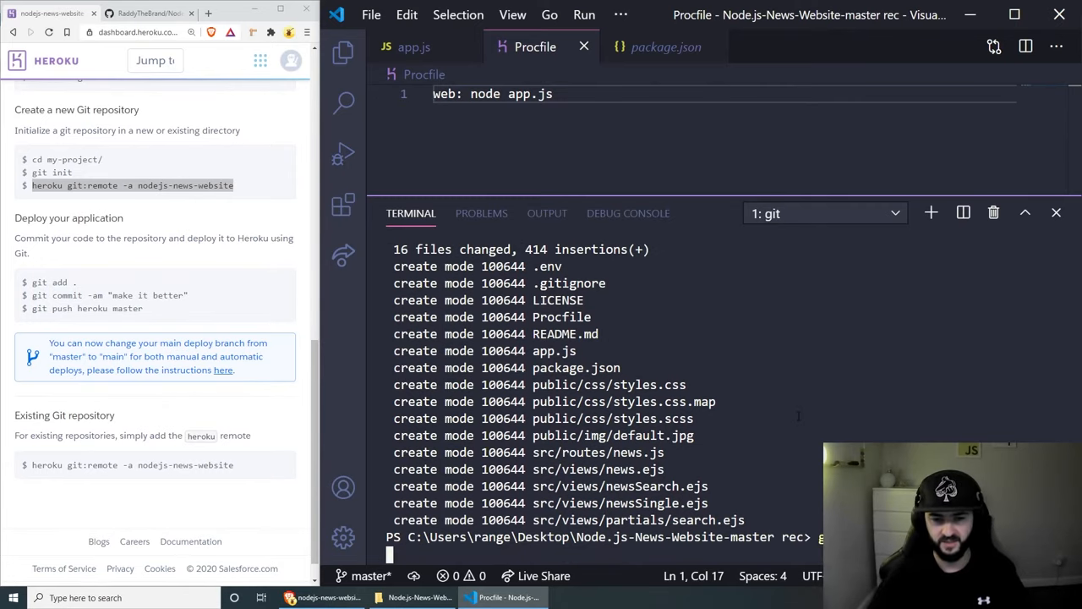
type("git push heroku master")
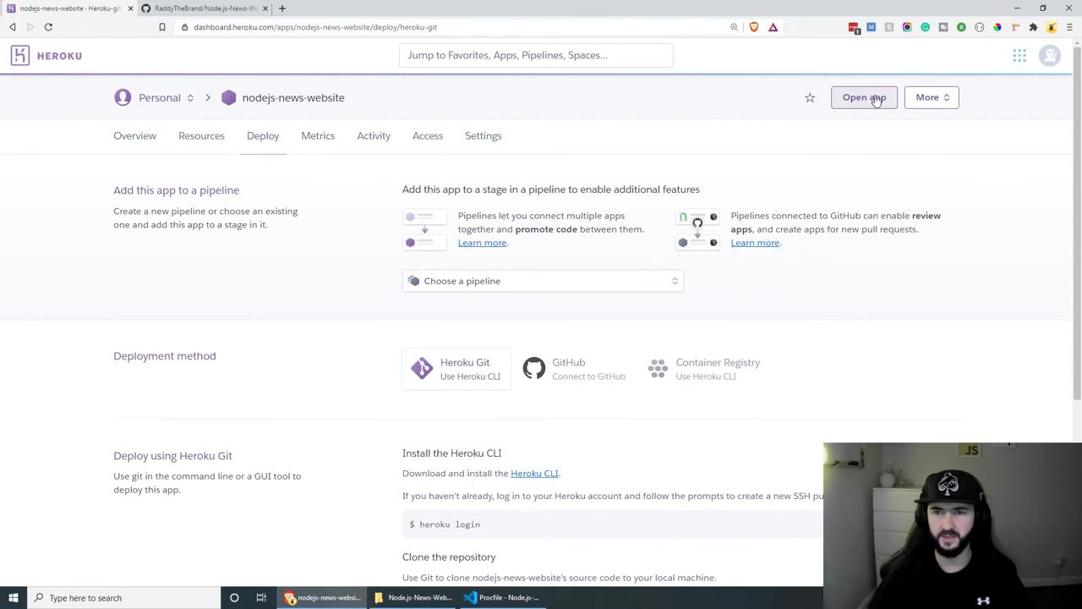
left_click(863, 97)
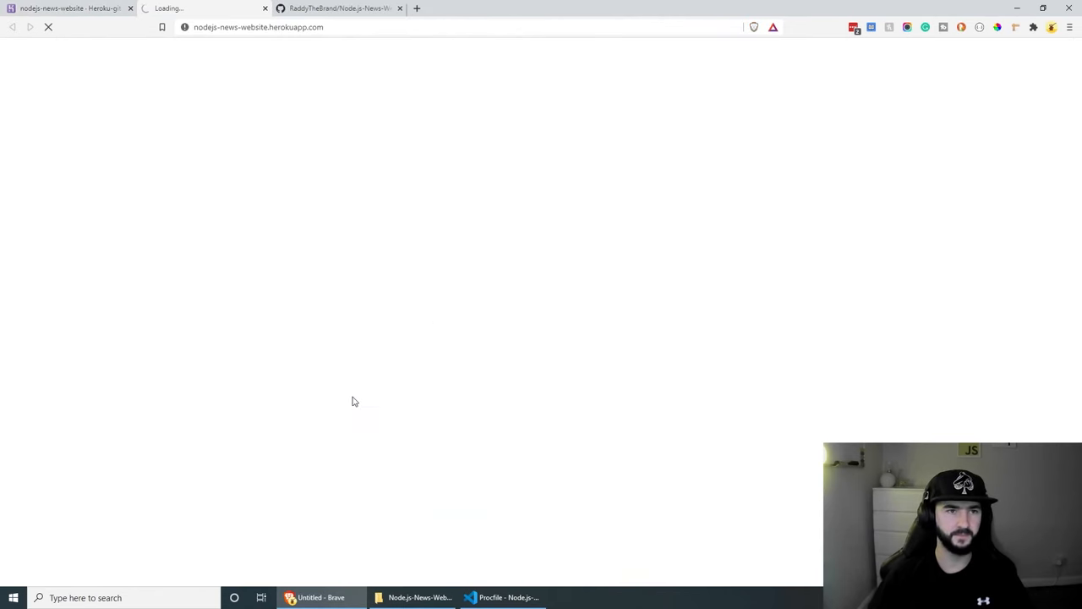